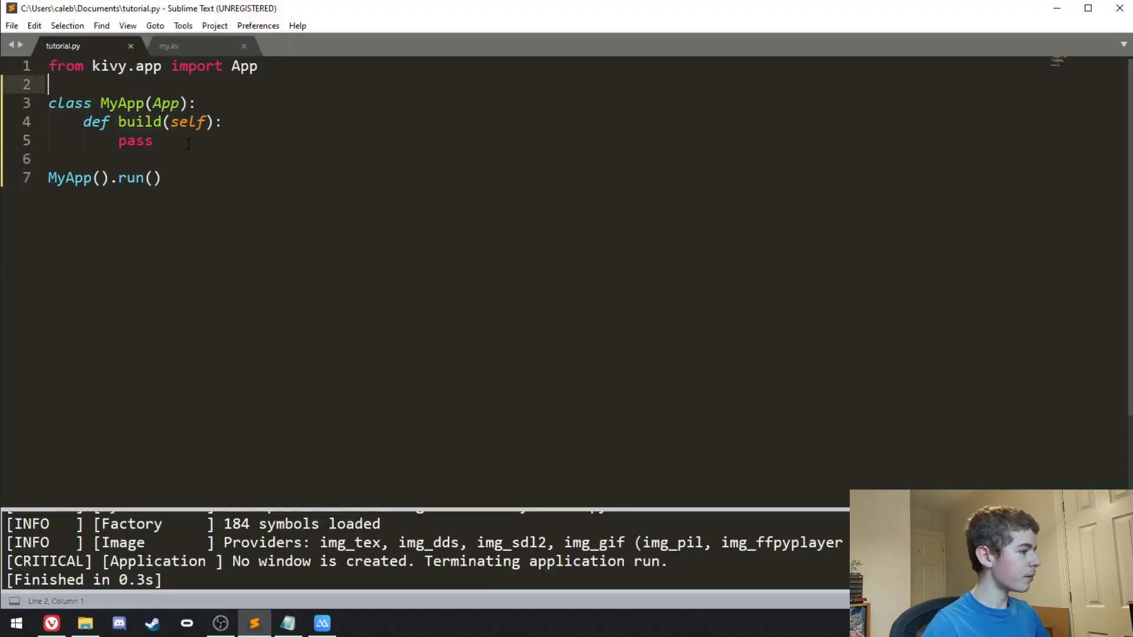
# - Glance at the empty my.kv, then return to tutorial.py with a blank line under the App import
pyautogui.click(83, 122)
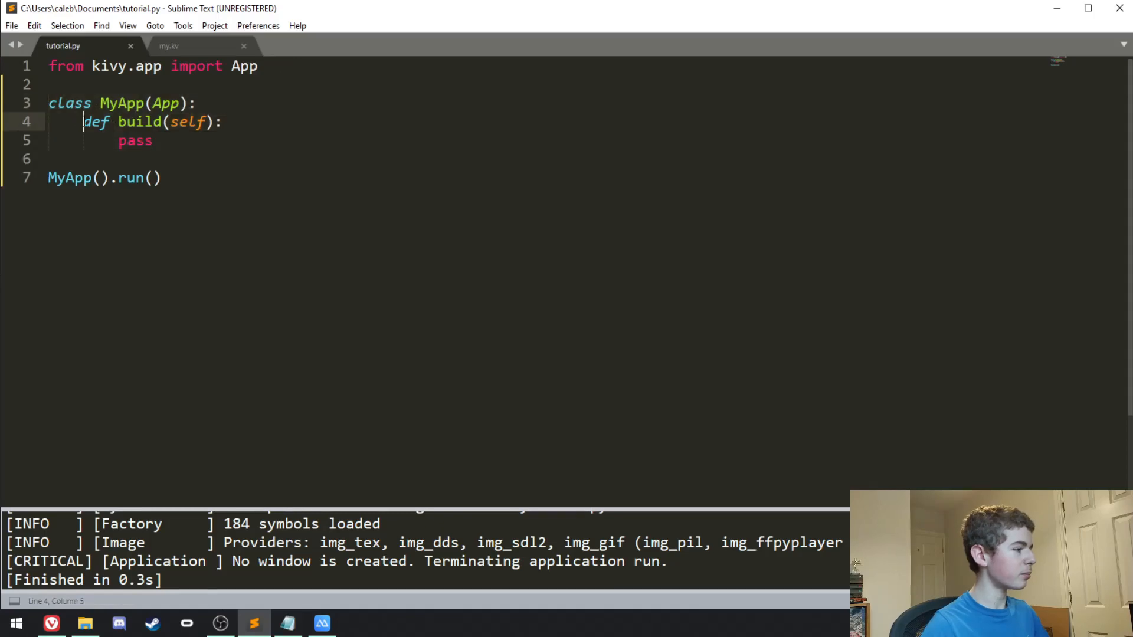
pyautogui.click(158, 179)
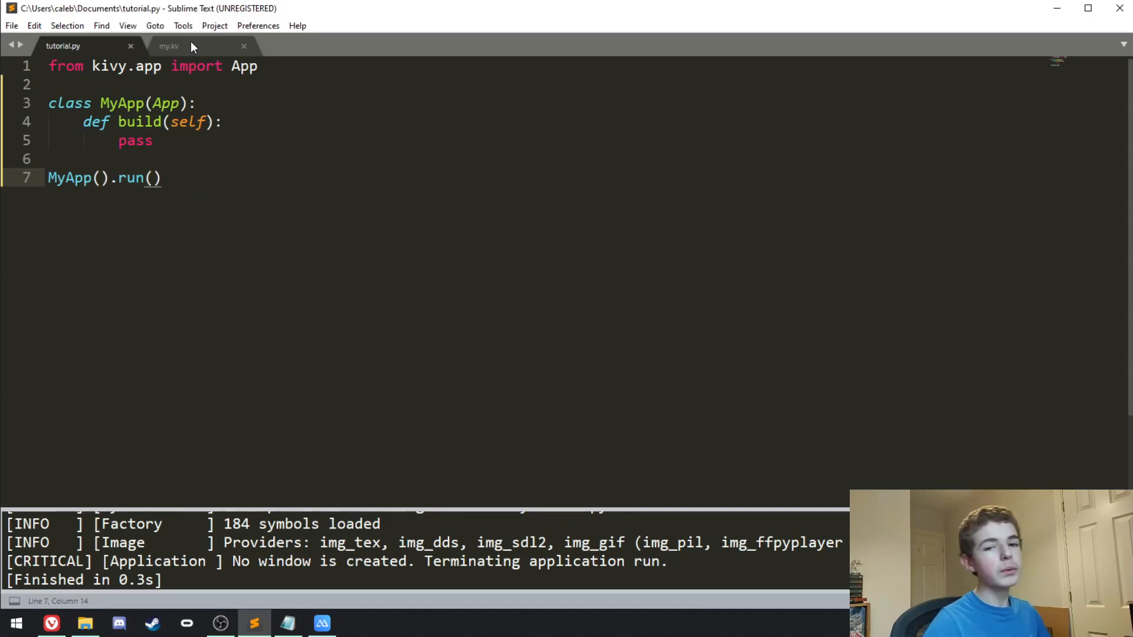
pyautogui.click(168, 45)
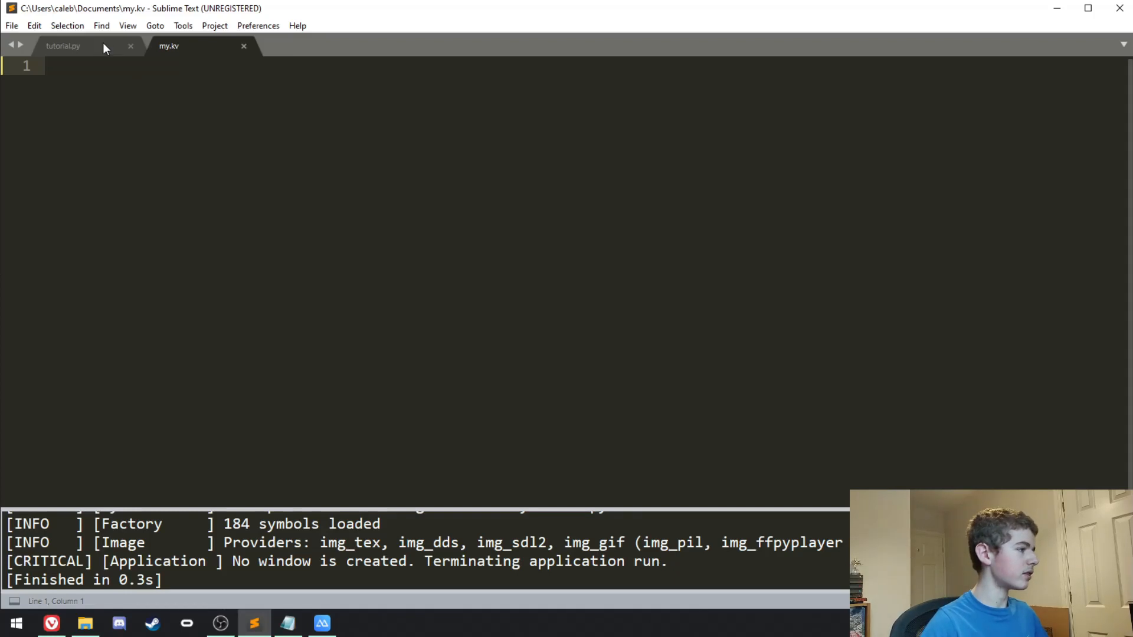
pyautogui.click(62, 45)
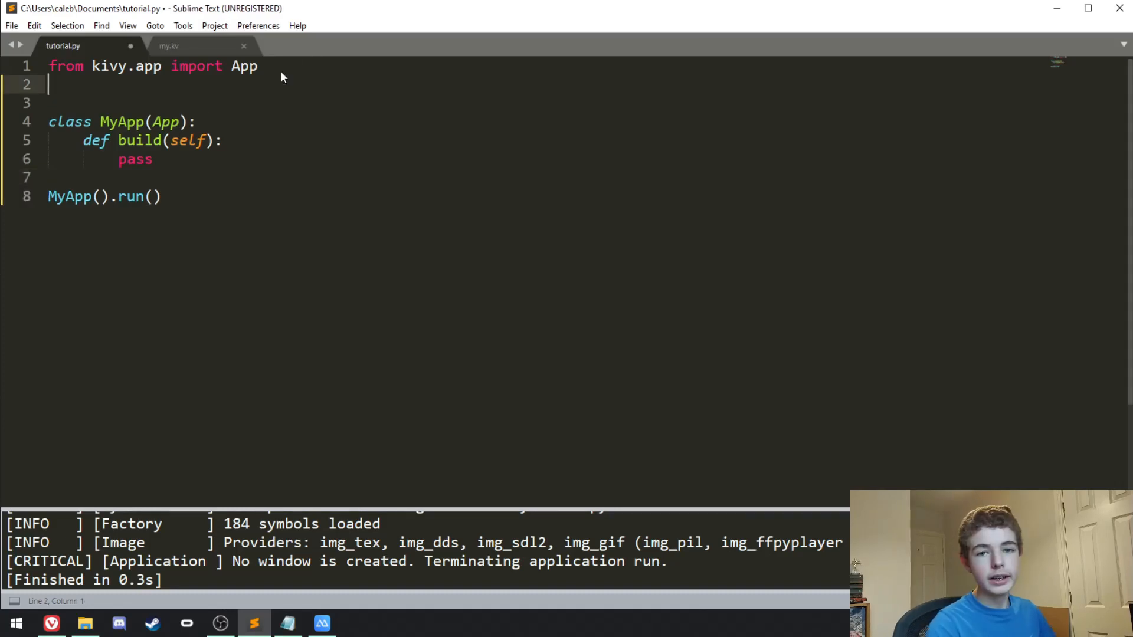
# - Add 'from kivy.uix.image import Image' and a class MyImage(Image) to tutorial.py, then save
pyautogui.write('f')
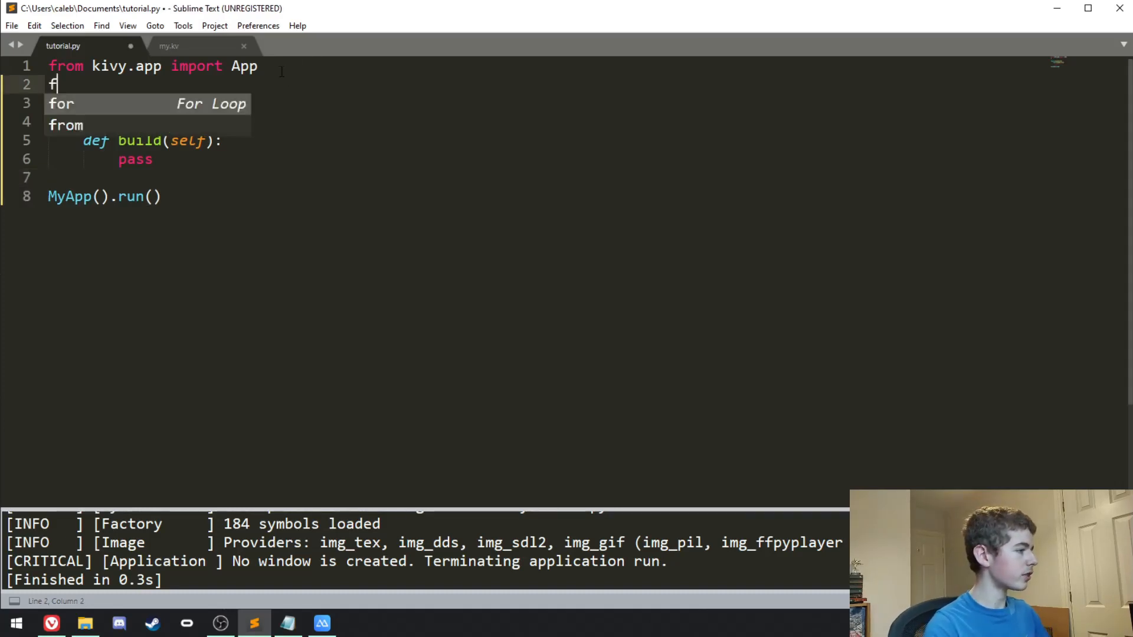
pyautogui.write('rom kivy.uix')
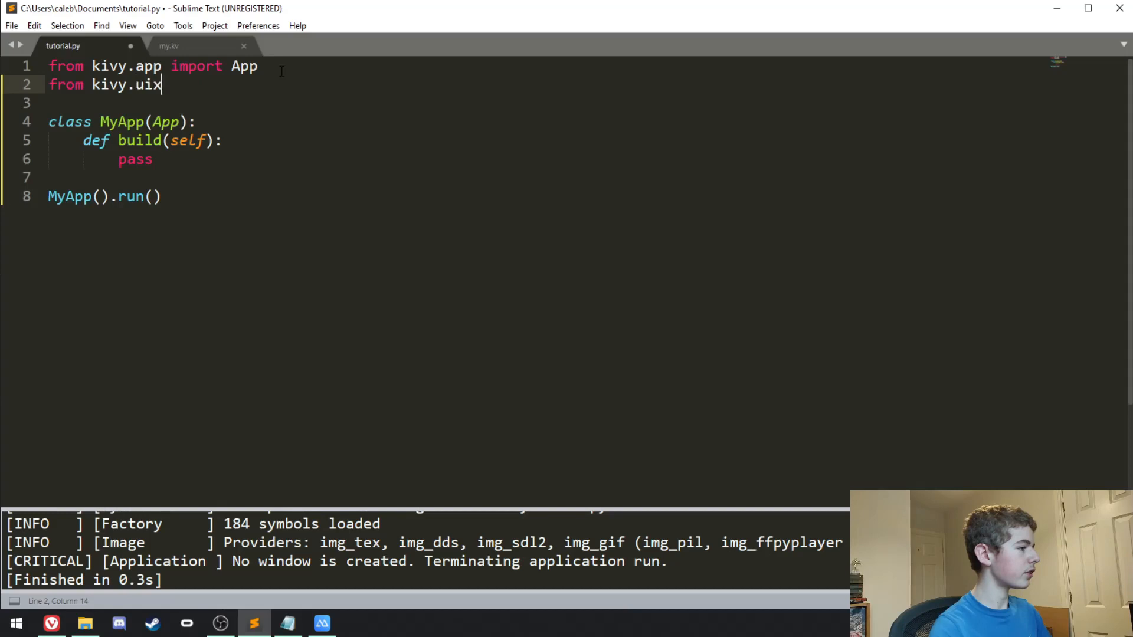
pyautogui.write('.image import Image')
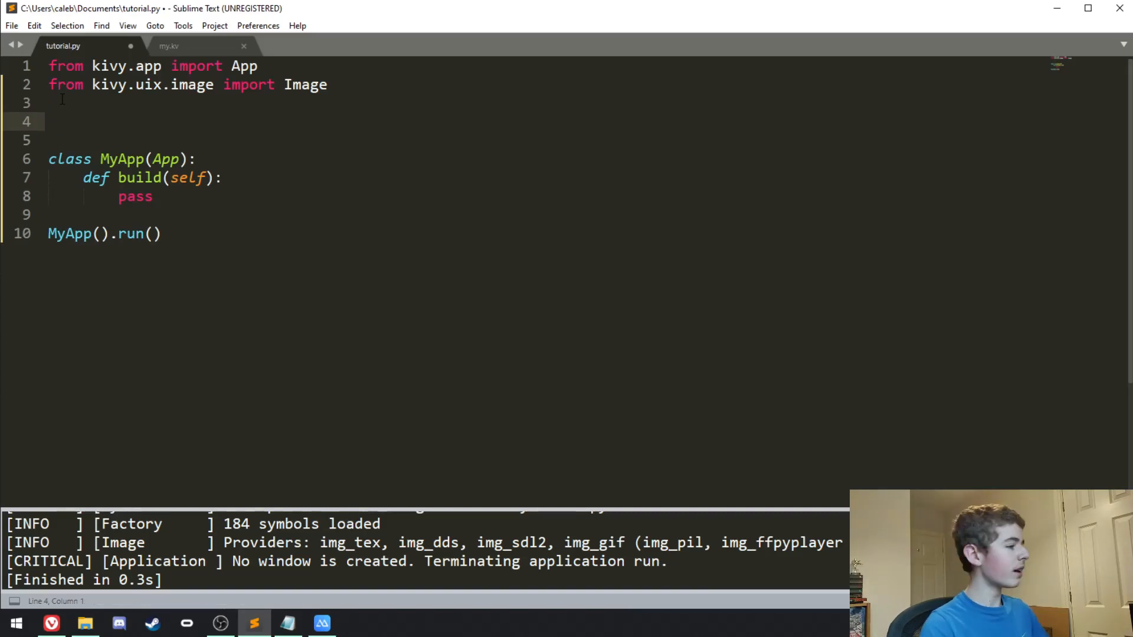
pyautogui.write('class')
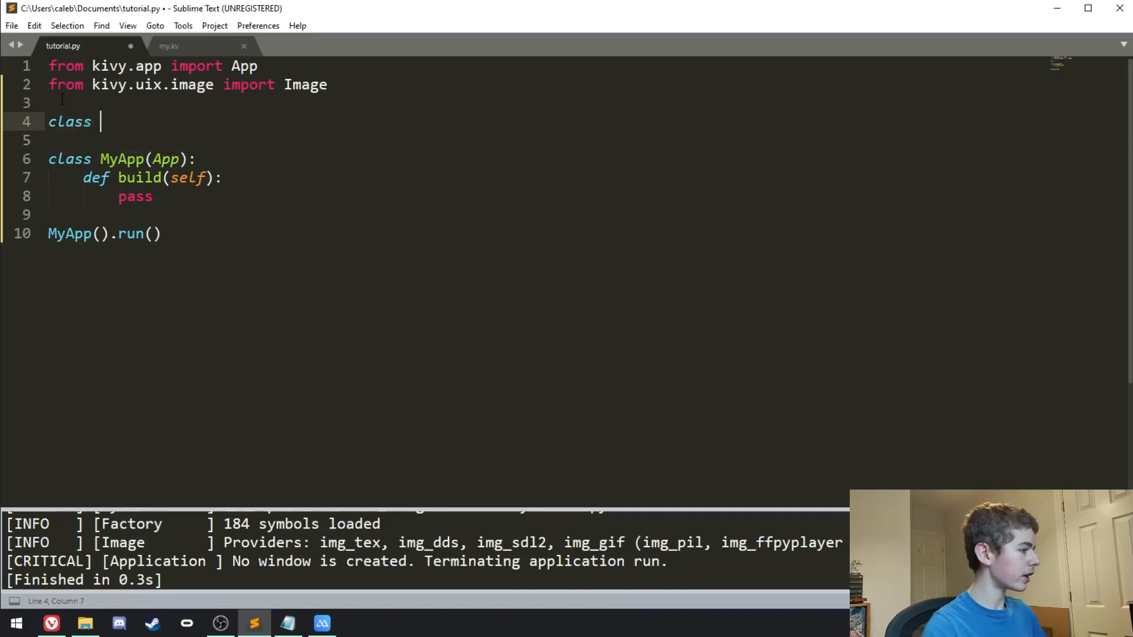
pyautogui.write('MyImage()')
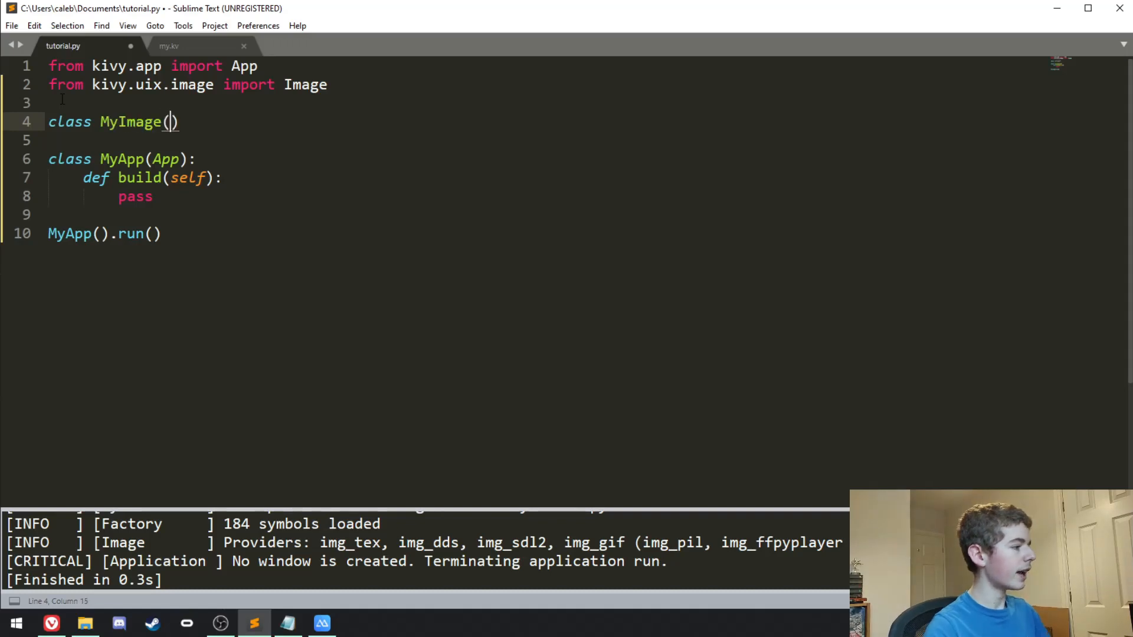
pyautogui.write('Image')
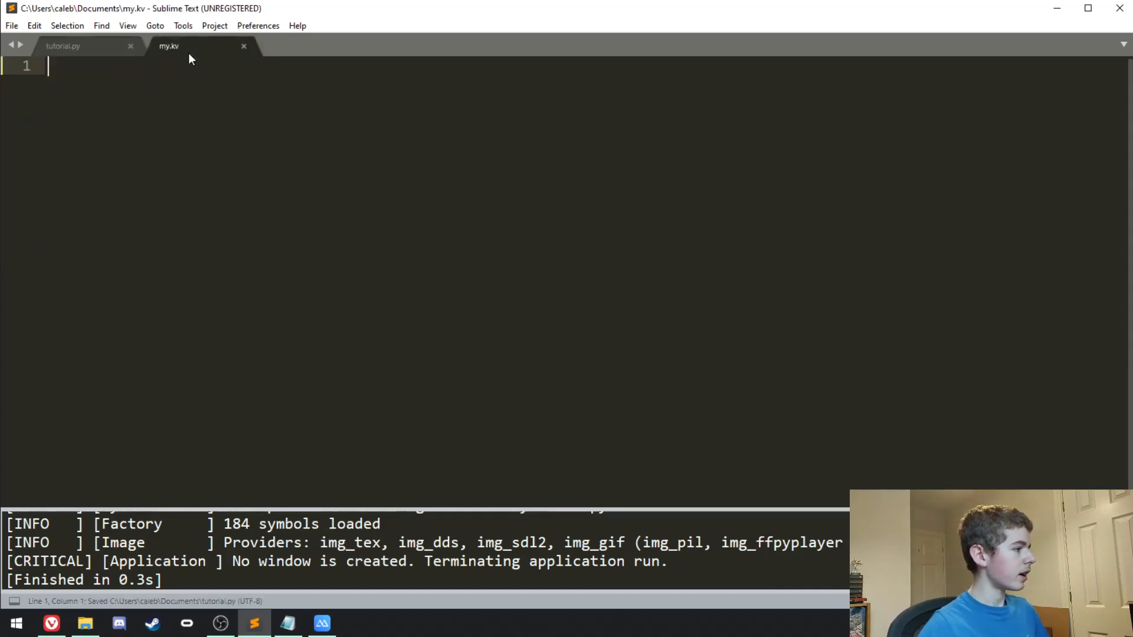
# - Write a <MyImage> rule in my.kv with source: '' as an empty property
pyautogui.write('<')
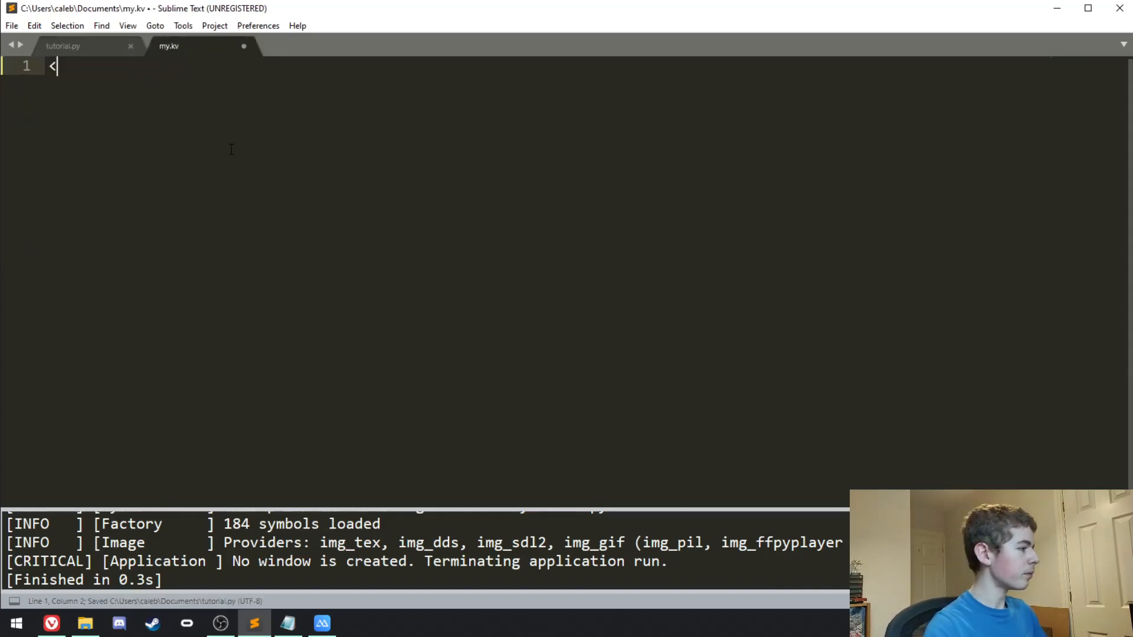
pyautogui.write('MyImage>:')
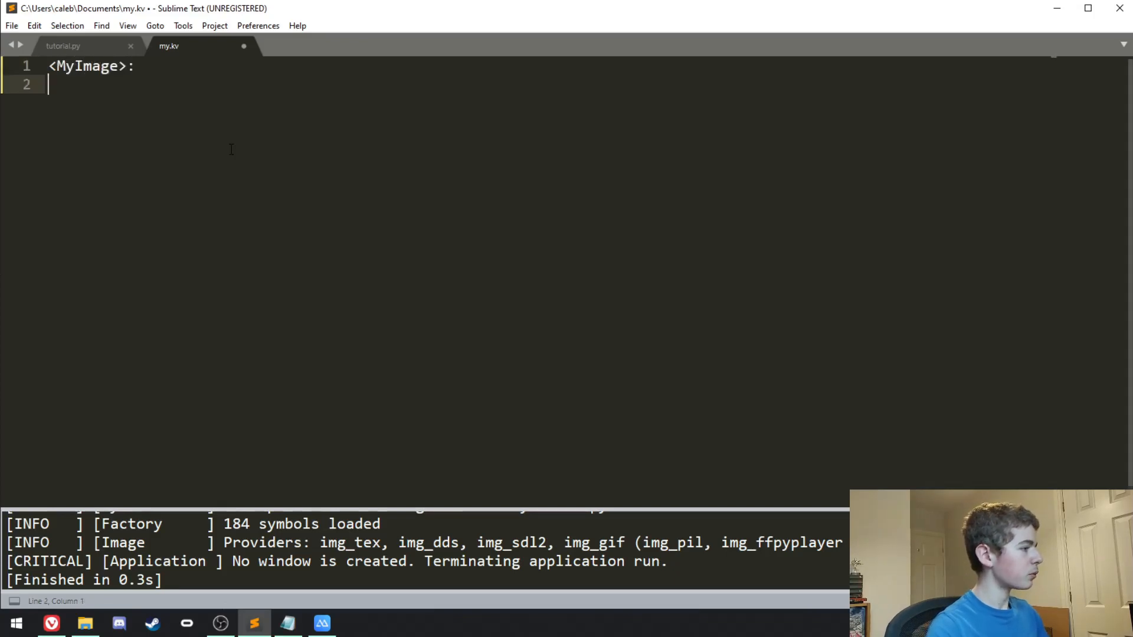
pyautogui.write('s')
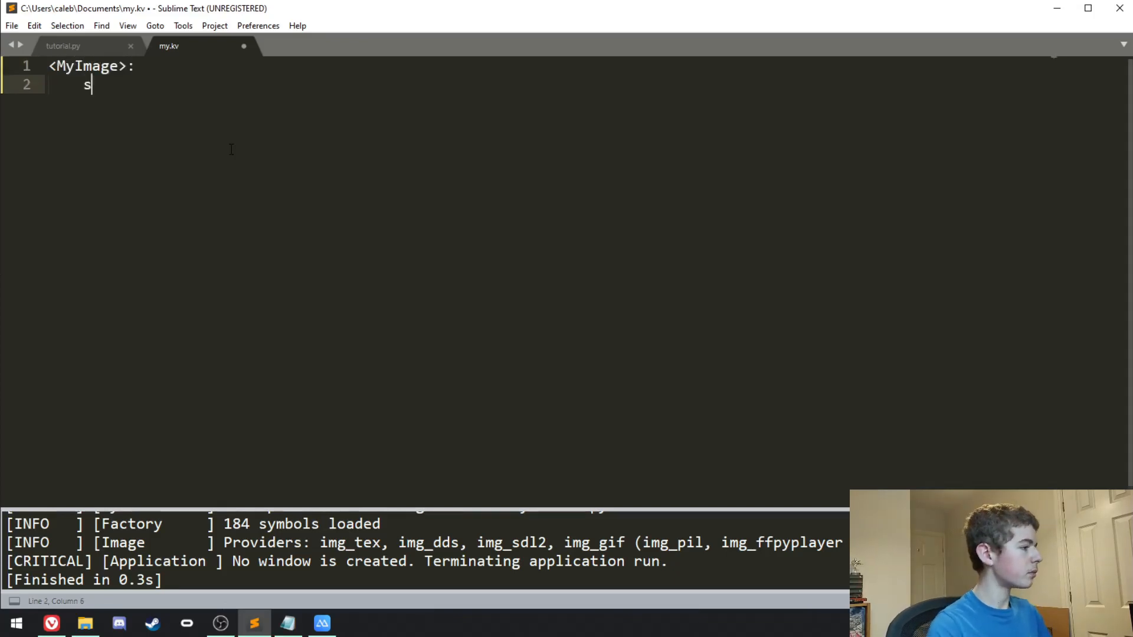
pyautogui.write('ource:')
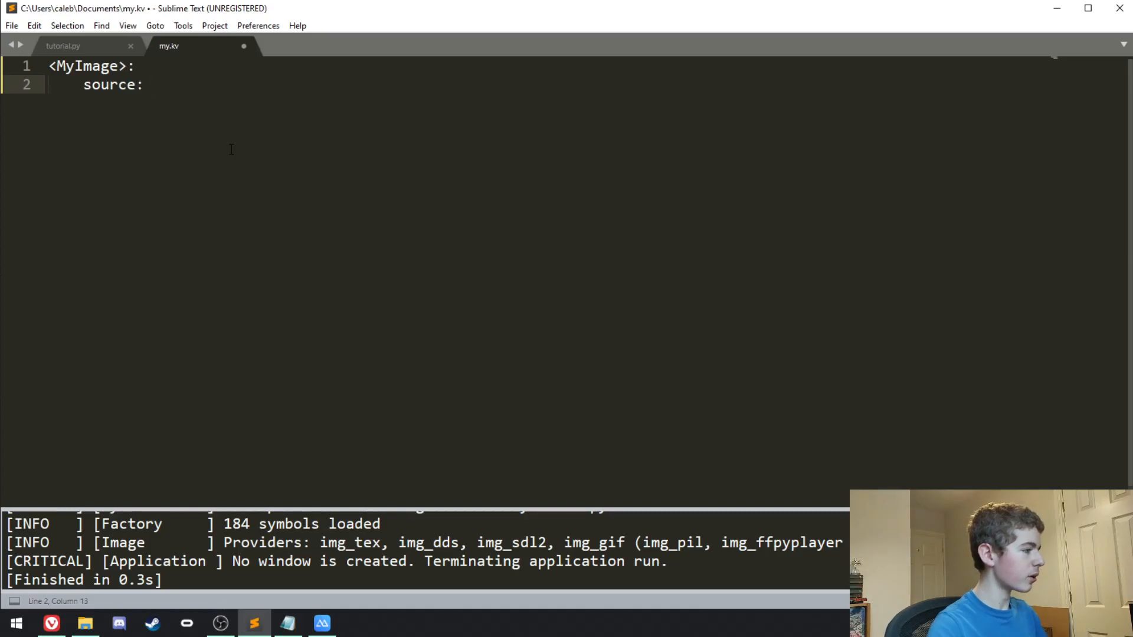
pyautogui.write("''")
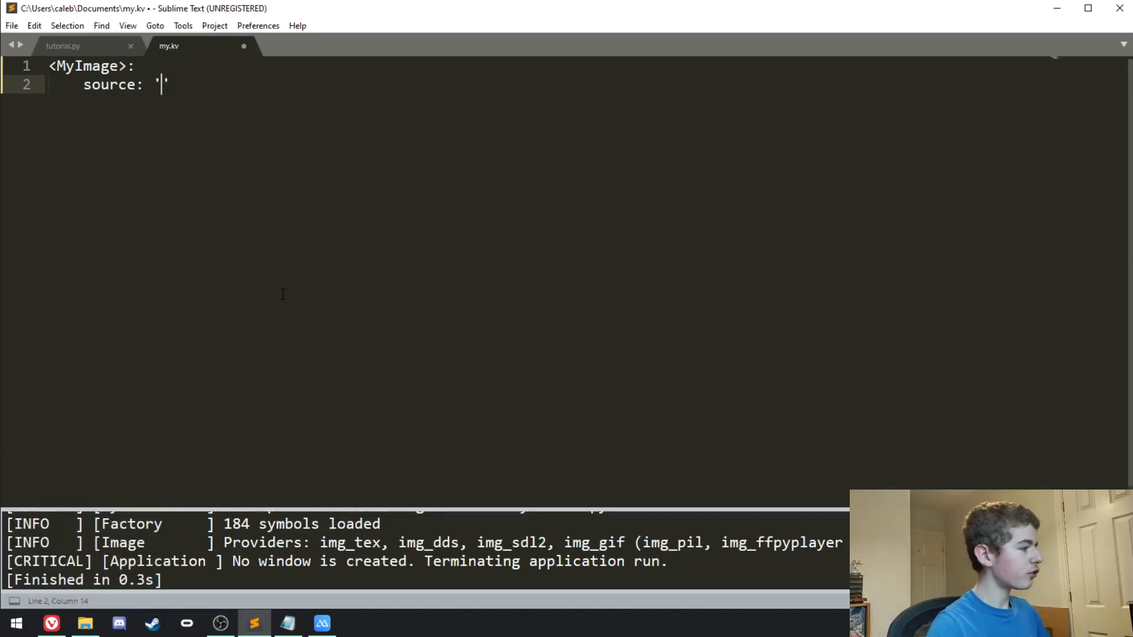
# - Preview shrek.png from the Documents folder in IrfanView and close the viewer
pyautogui.click(84, 623)
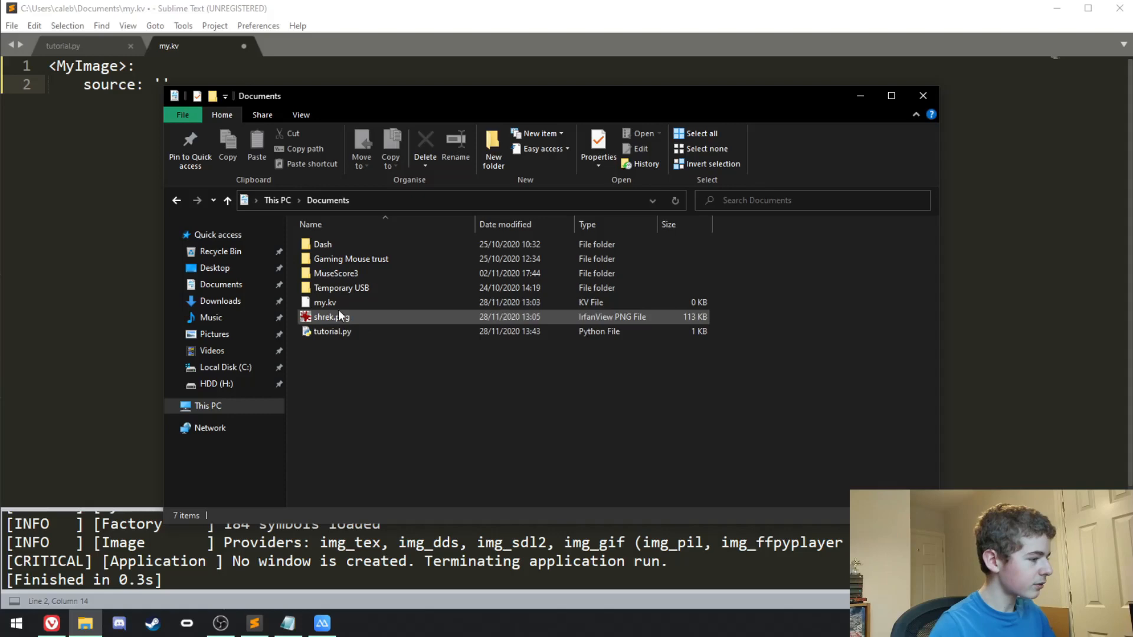
pyautogui.doubleClick(330, 316)
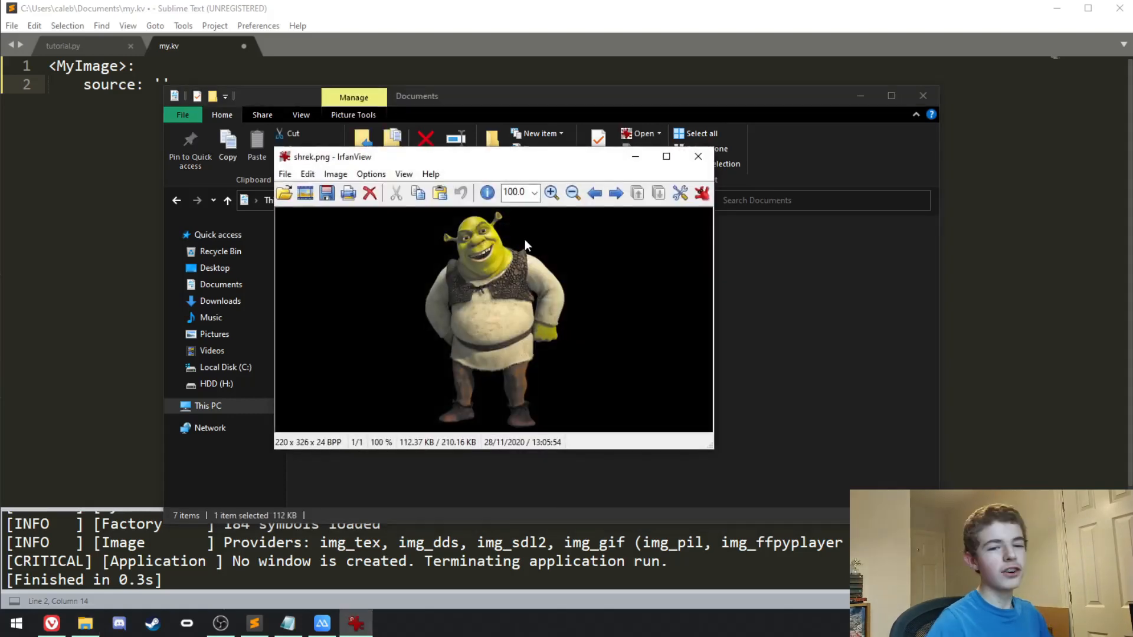
pyautogui.moveTo(529, 273)
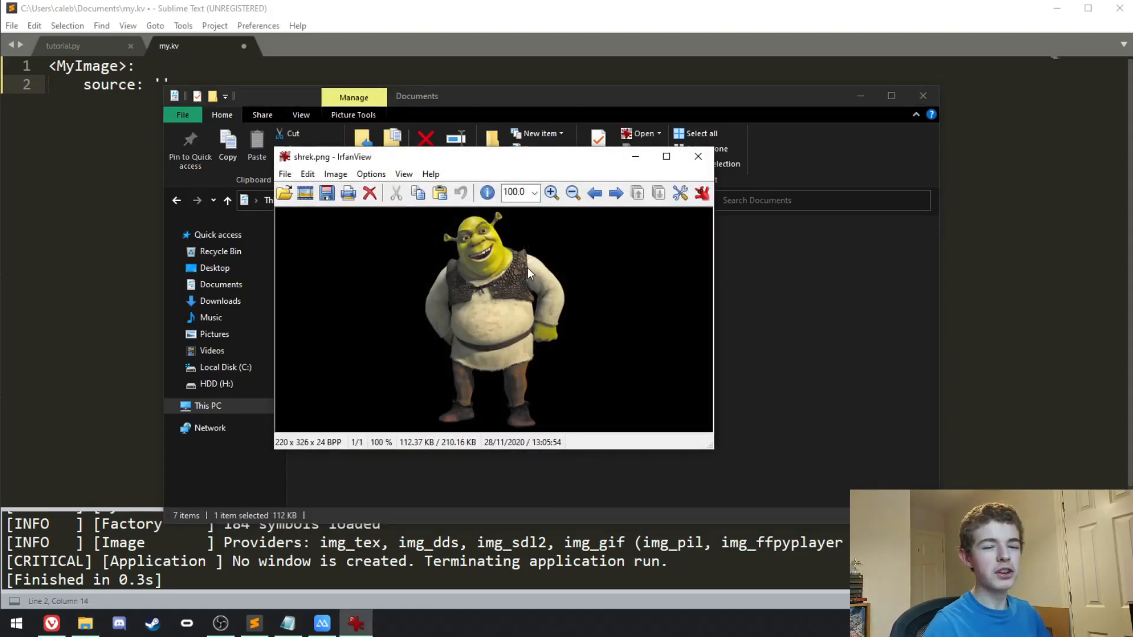
pyautogui.click(696, 156)
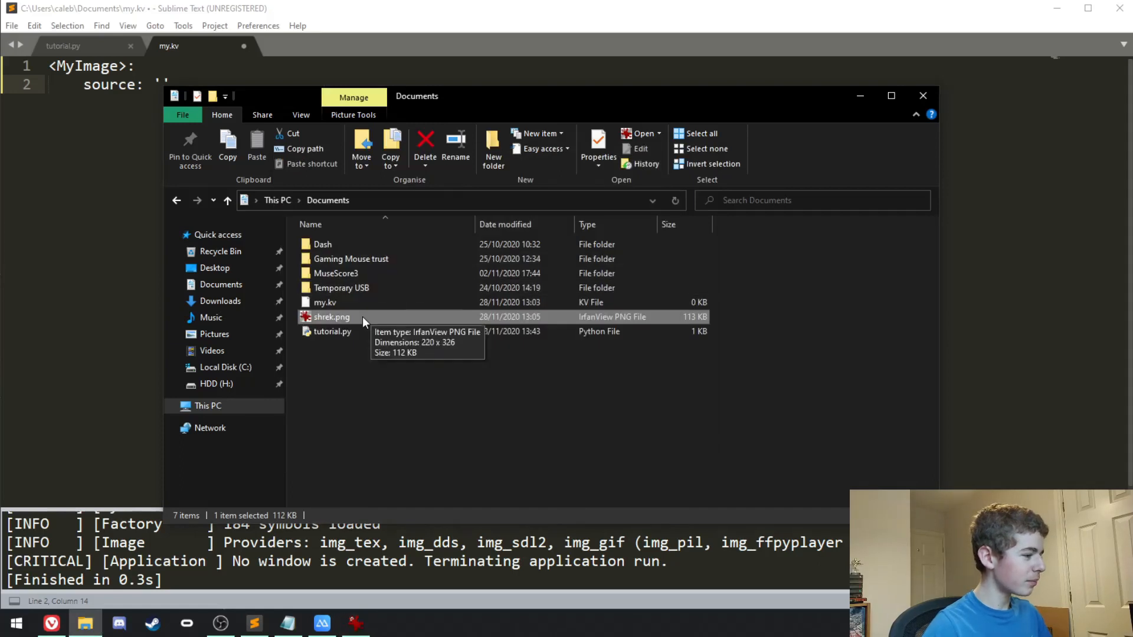
# - Set the my.kv source to 'shrek.png', save, and return to tutorial.py
pyautogui.click(332, 331)
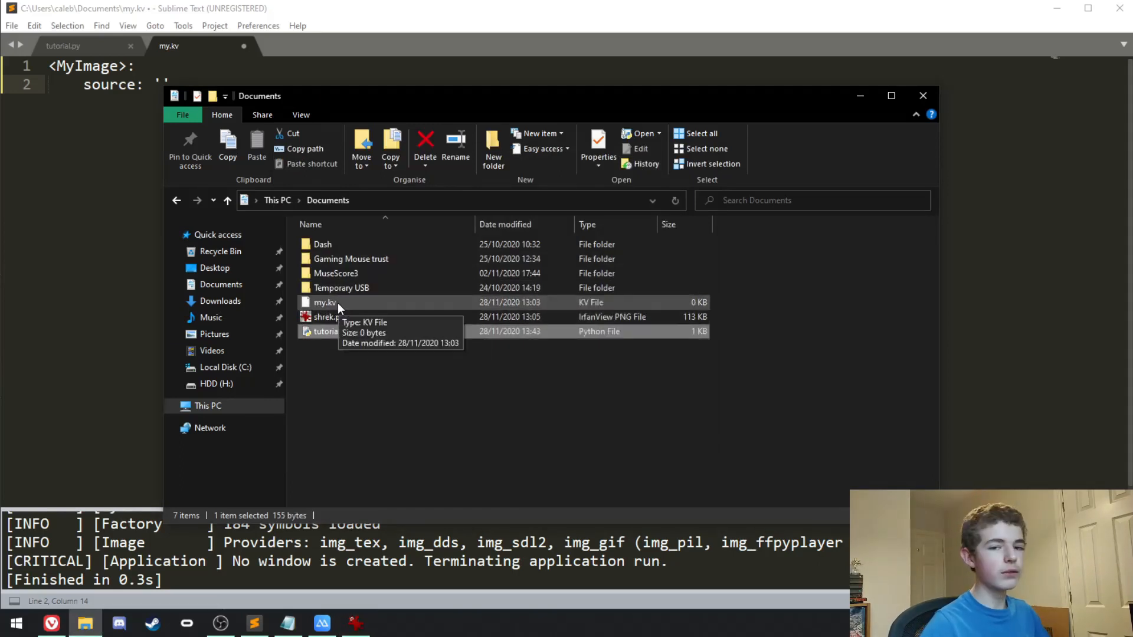
pyautogui.moveTo(401, 331)
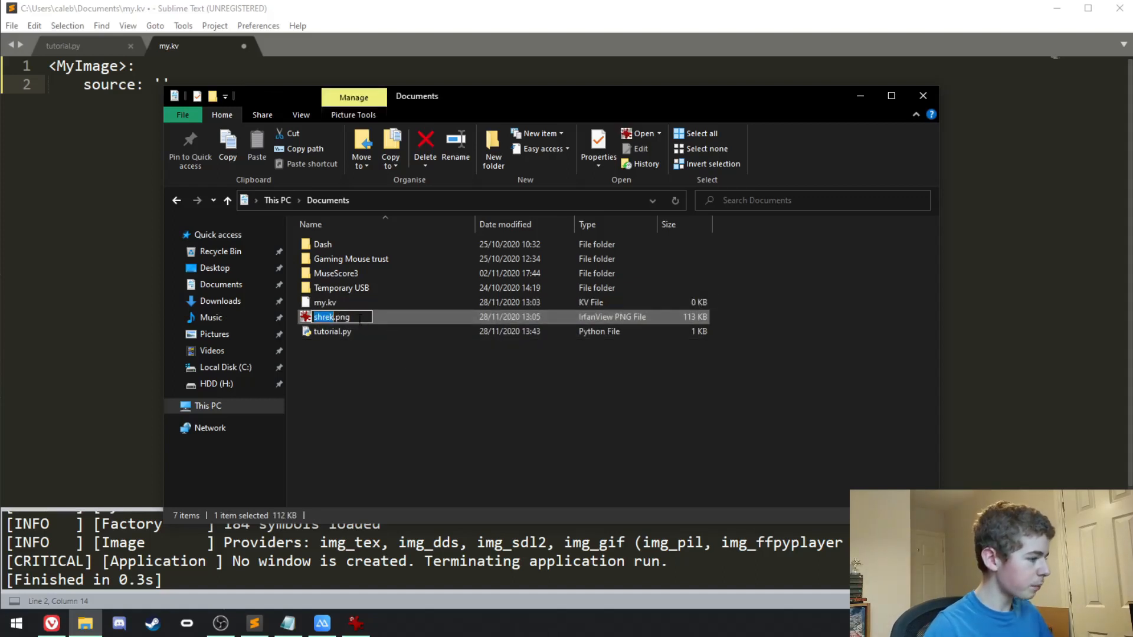
pyautogui.moveTo(820, 101)
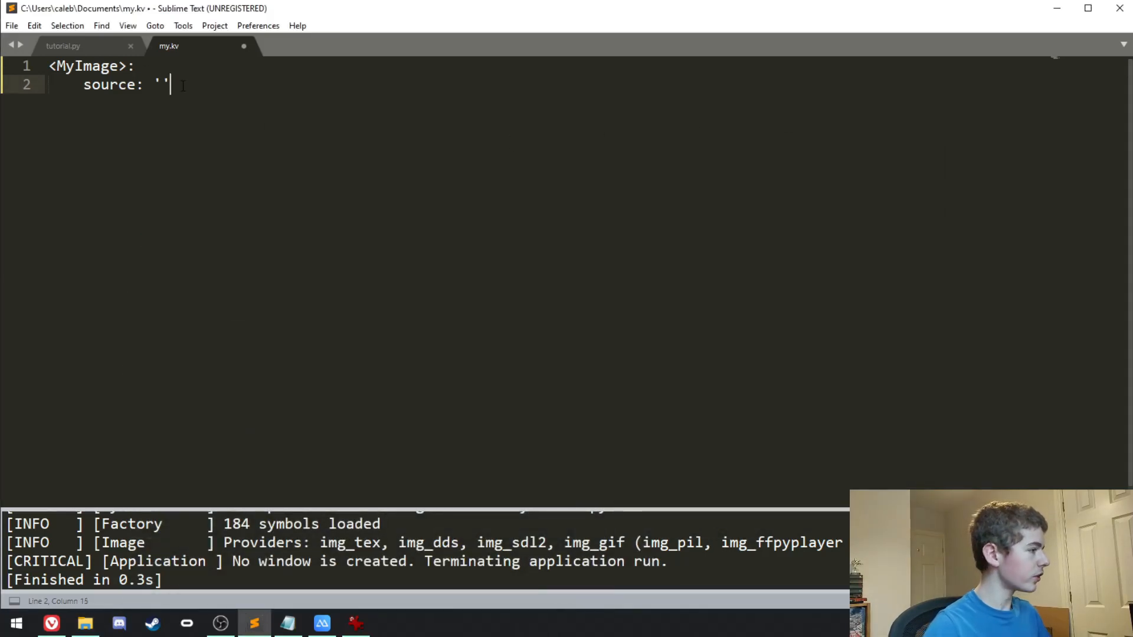
pyautogui.write('shrek.png')
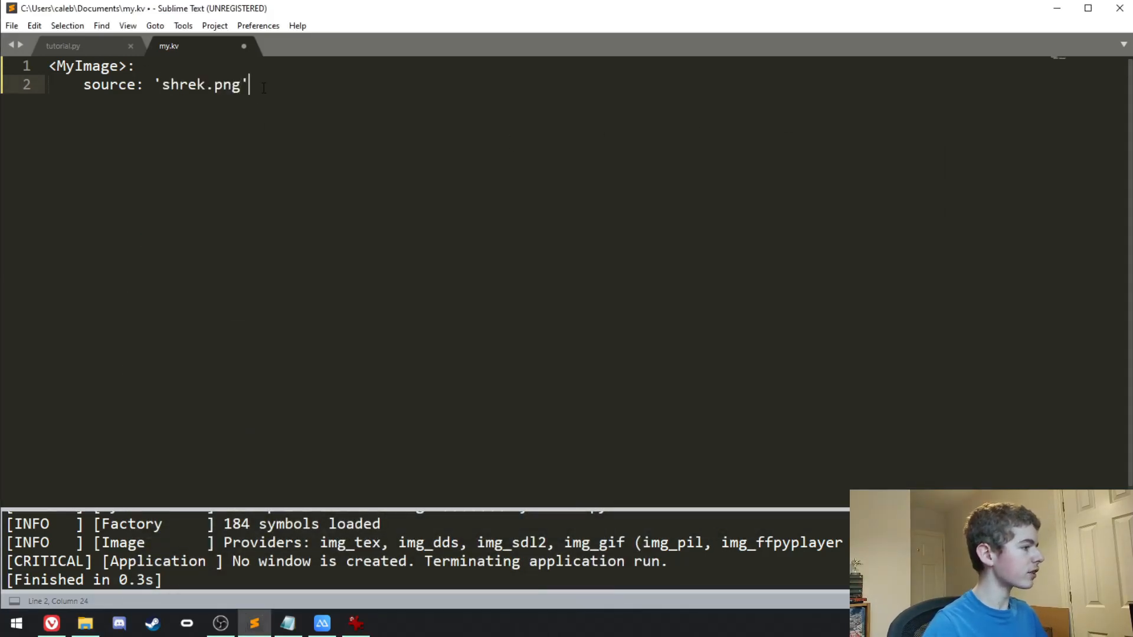
pyautogui.click(62, 45)
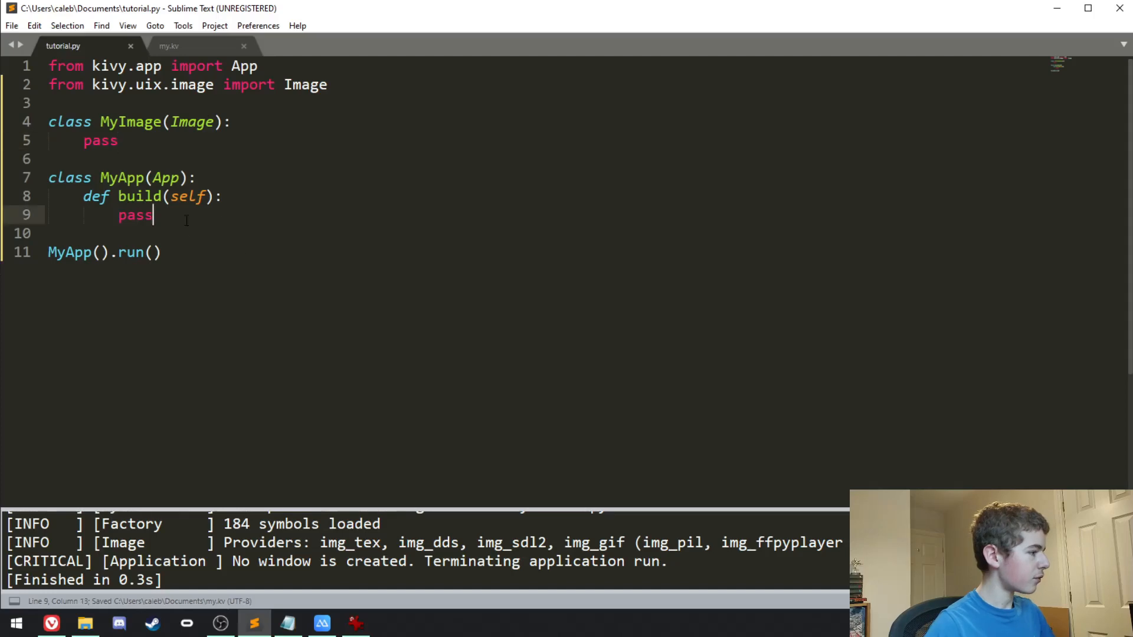
# - Make build return MyImage(), run the app showing the Shrek picture, then close it
pyautogui.write('return')
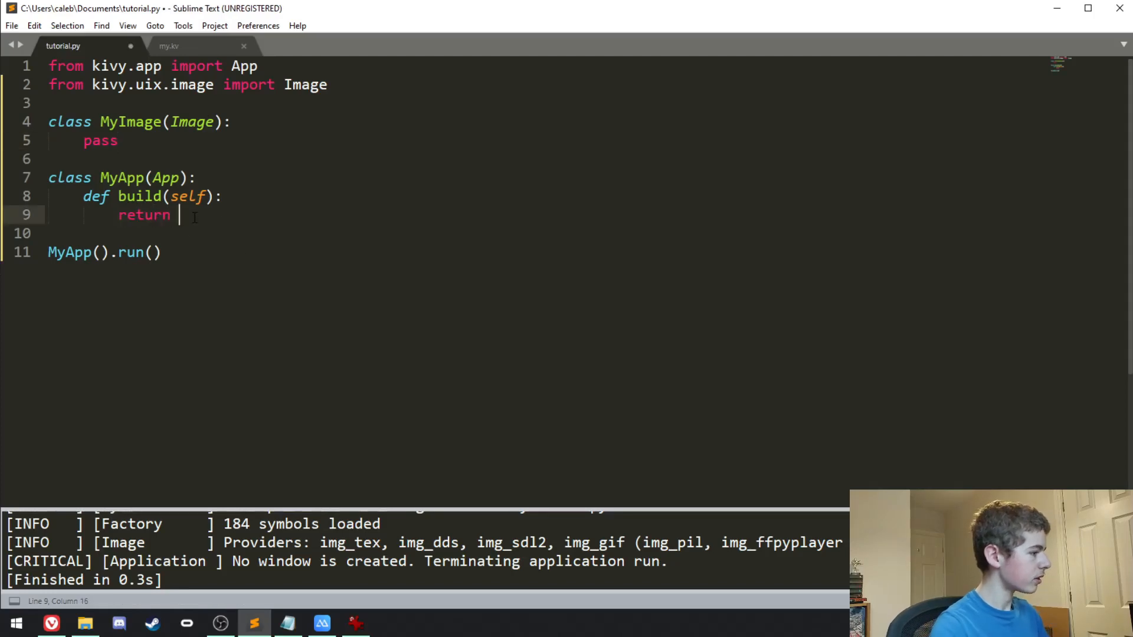
pyautogui.write('MyImage()')
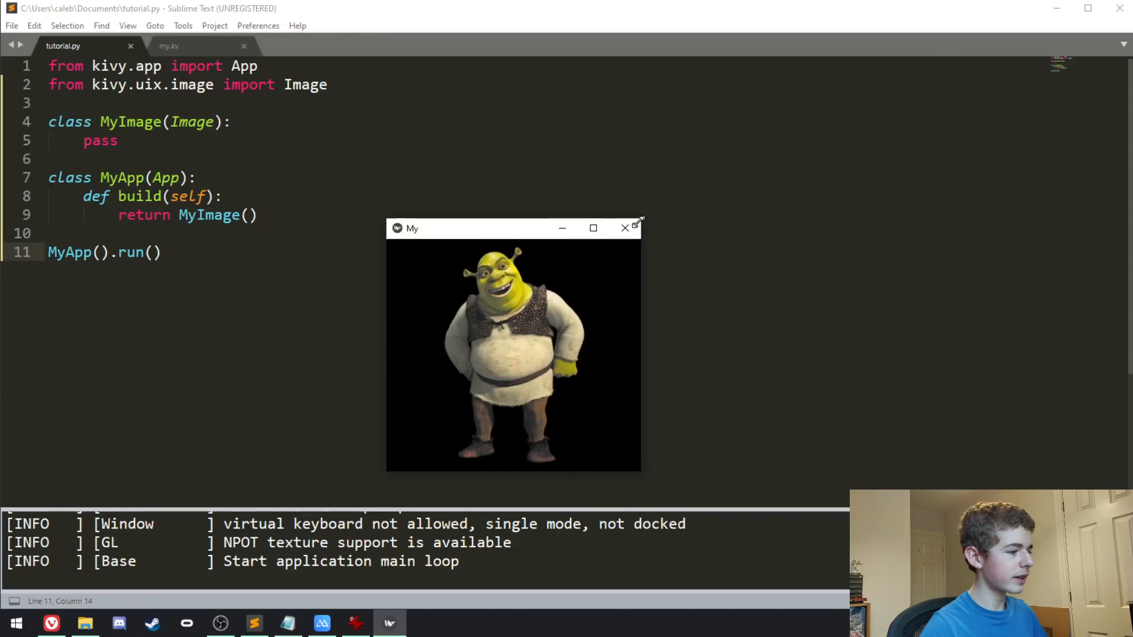
pyautogui.moveTo(484, 228); pyautogui.dragTo(484, 107)
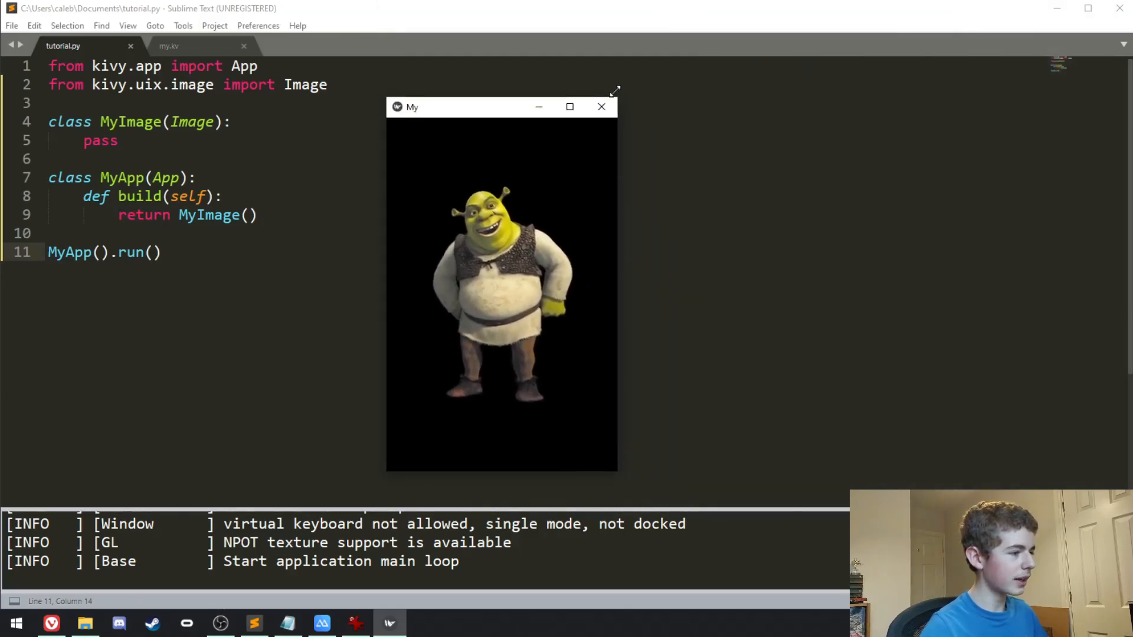
pyautogui.click(600, 107)
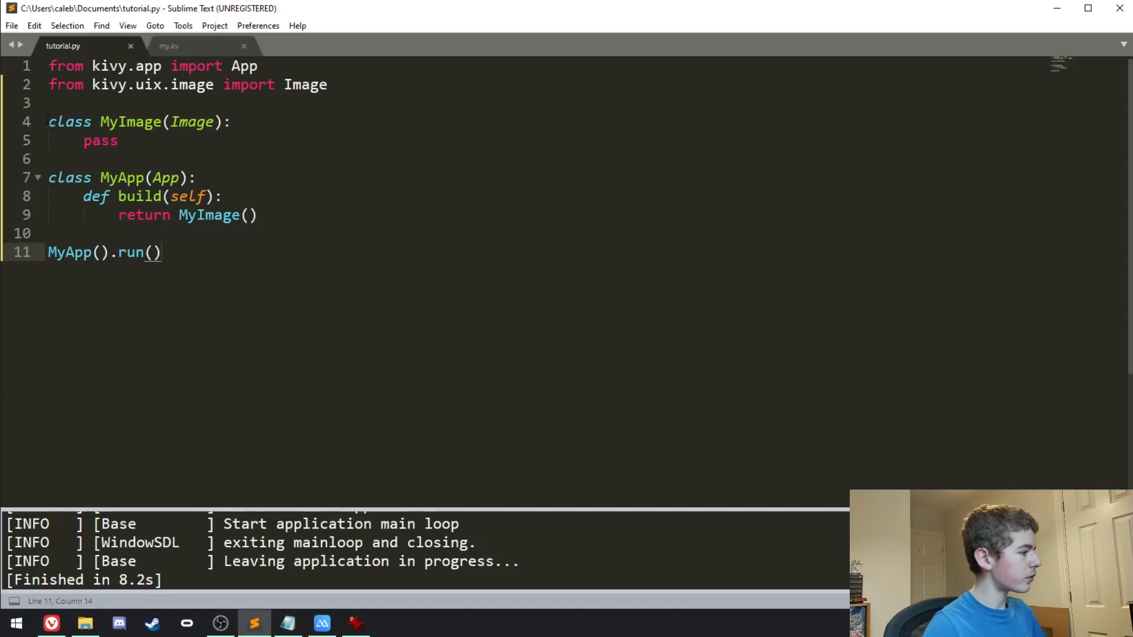
# - Highlight the MyImage class lines for review, then flip between the tabs ending on my.kv
pyautogui.click(213, 122)
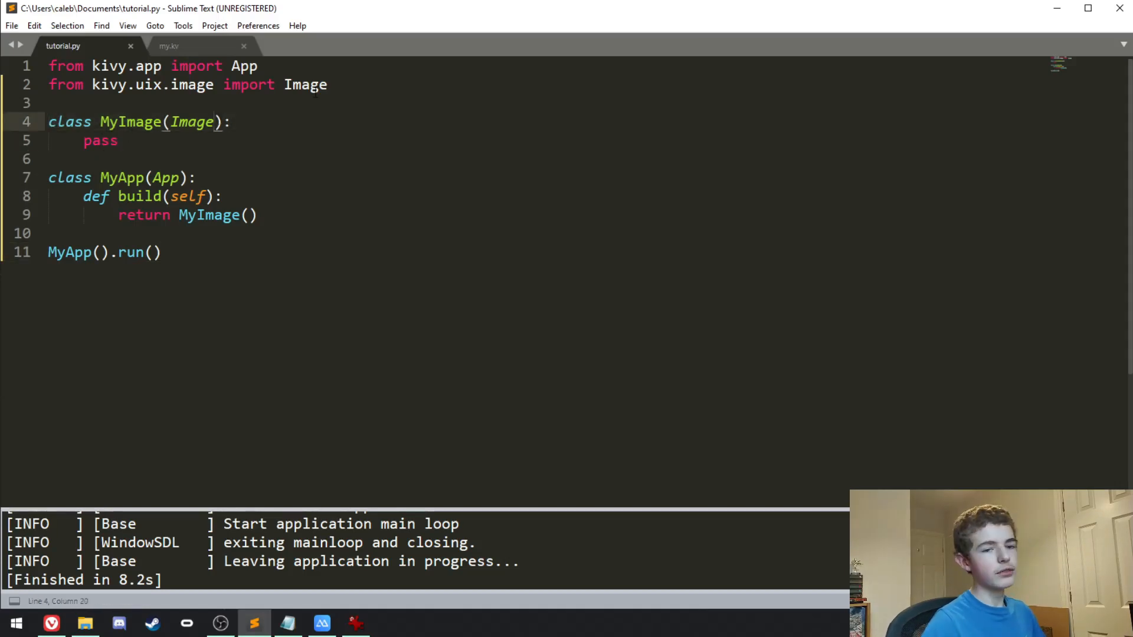
pyautogui.moveTo(48, 122); pyautogui.dragTo(118, 140)
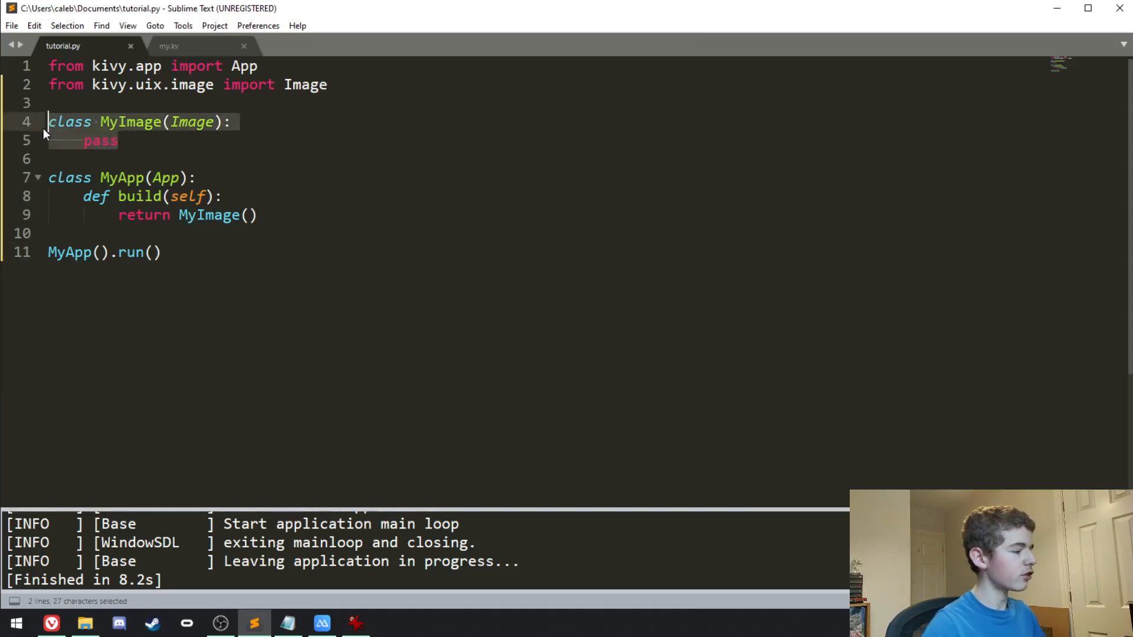
pyautogui.click(119, 141)
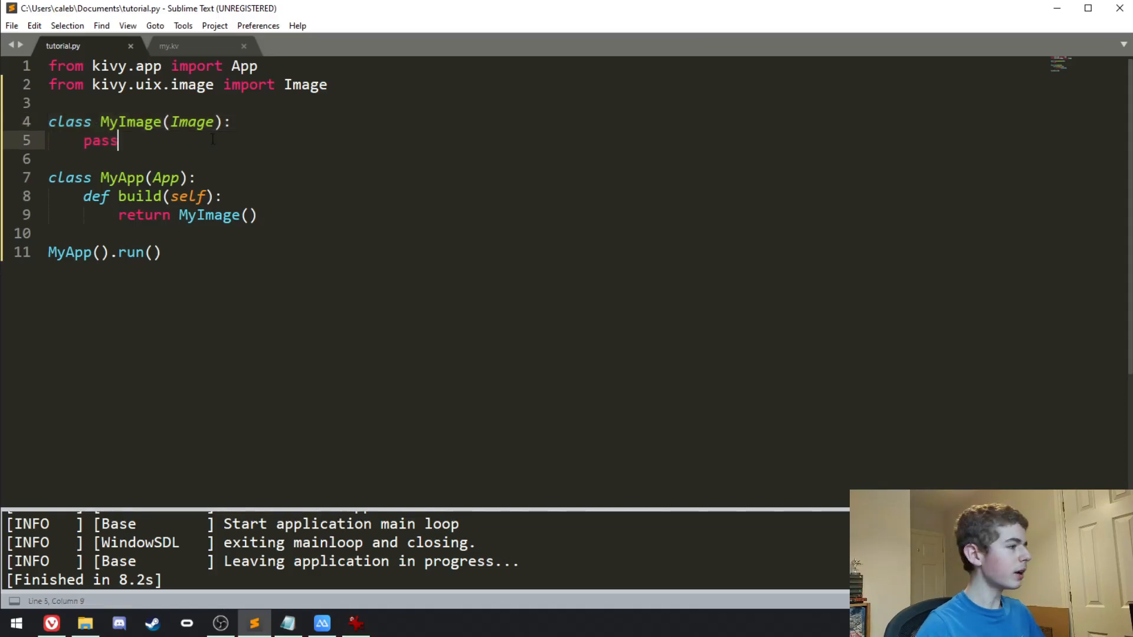
pyautogui.click(168, 45)
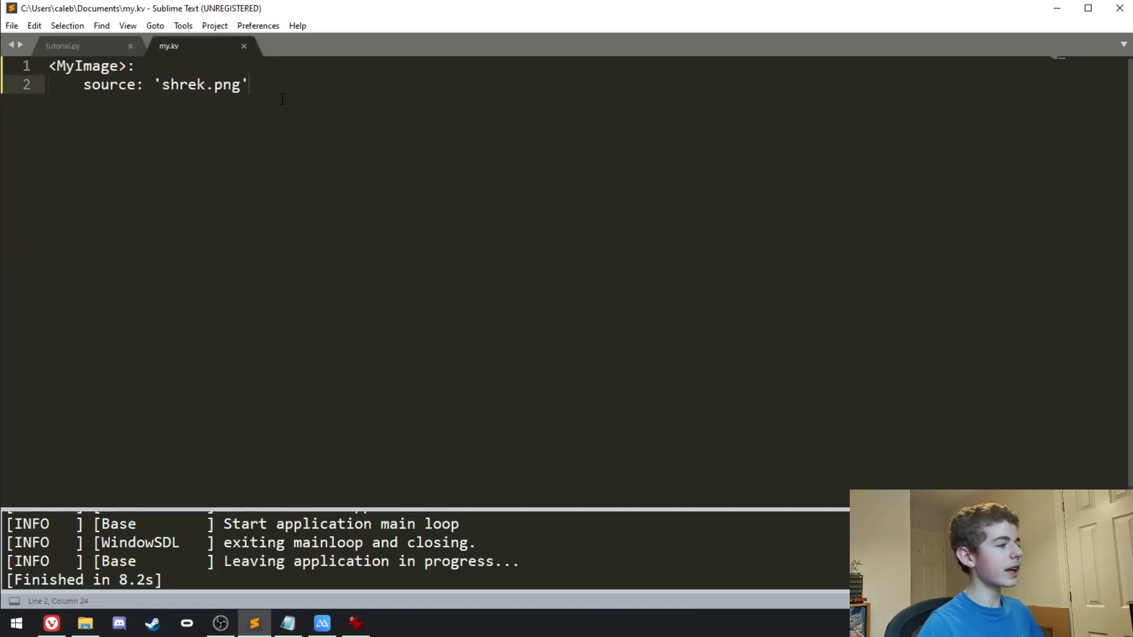
pyautogui.click(63, 45)
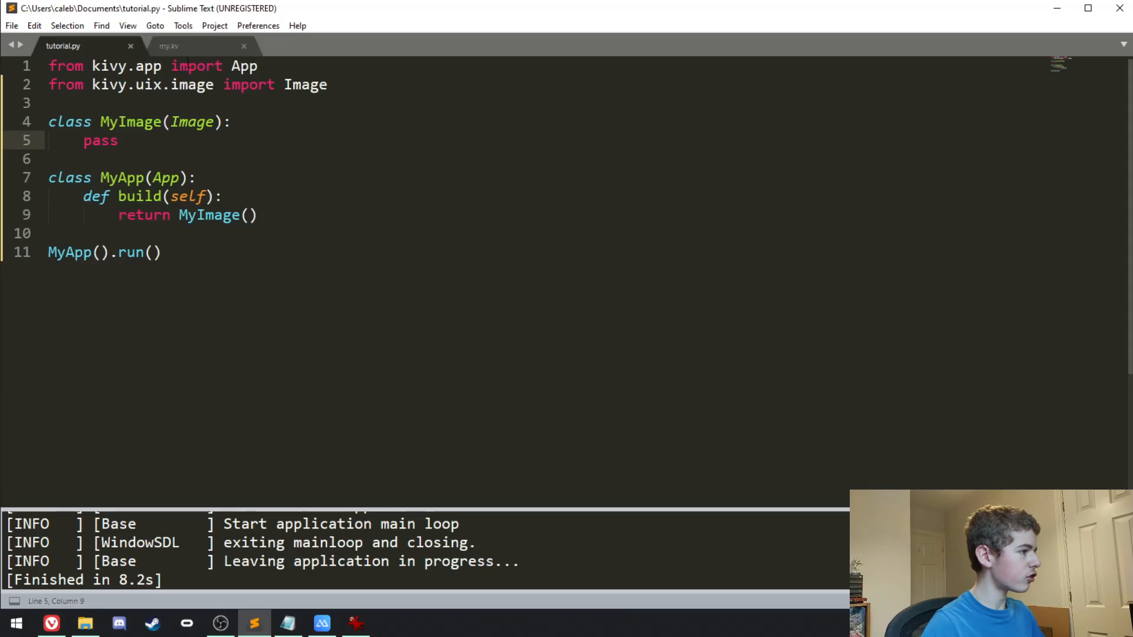
pyautogui.click(170, 46)
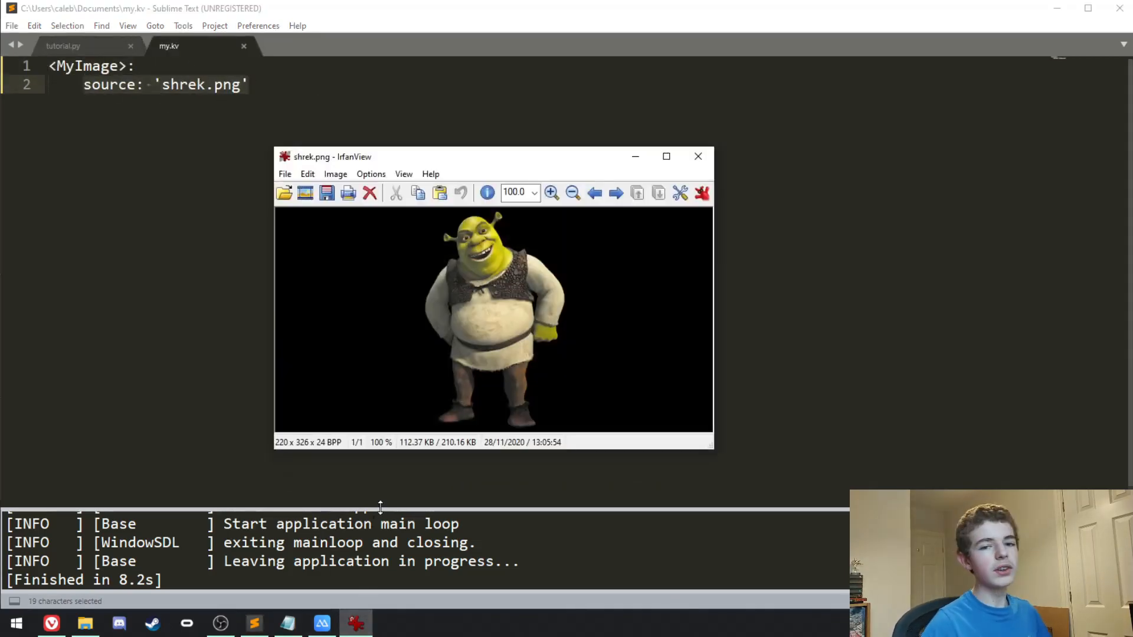
pyautogui.moveTo(506, 289)
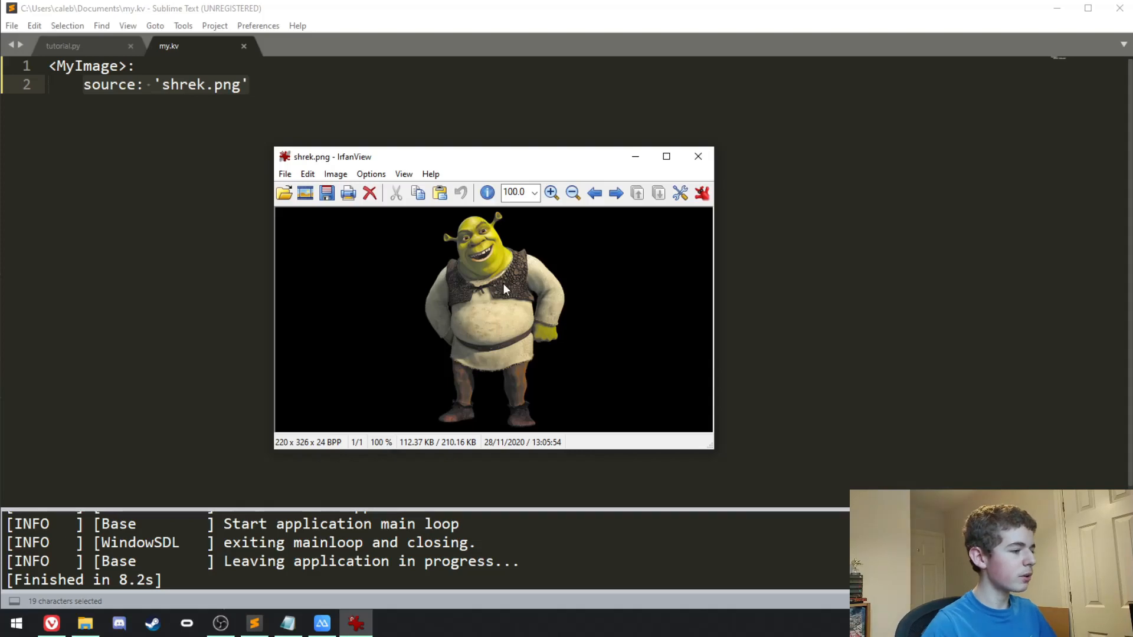
pyautogui.moveTo(633, 152)
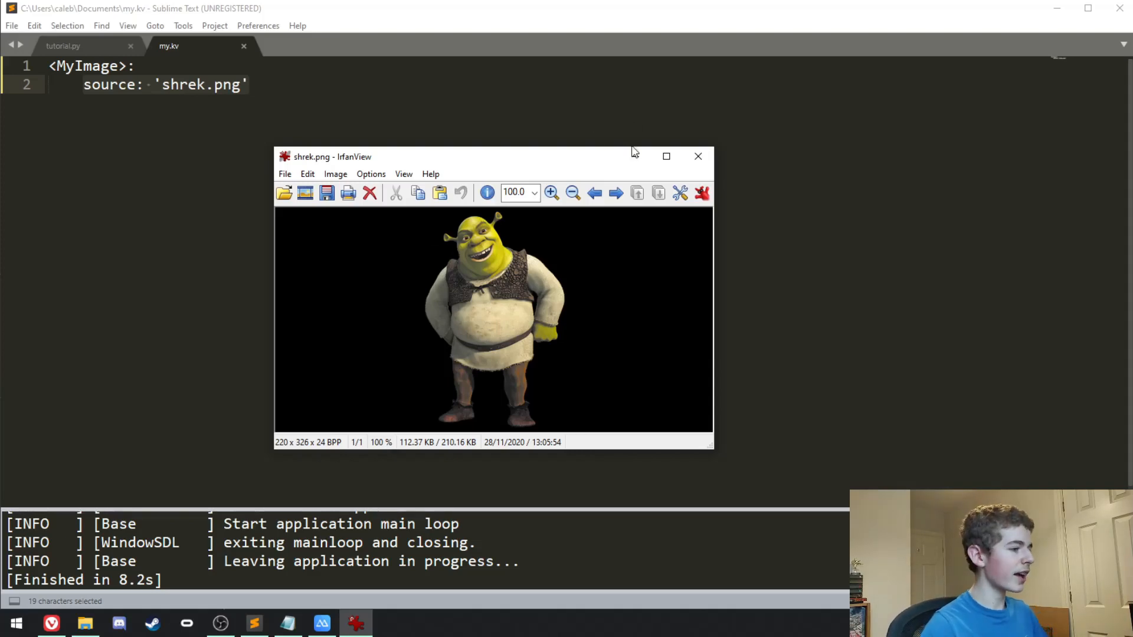
# - Close the IrfanView window showing shrek.png
pyautogui.click(697, 155)
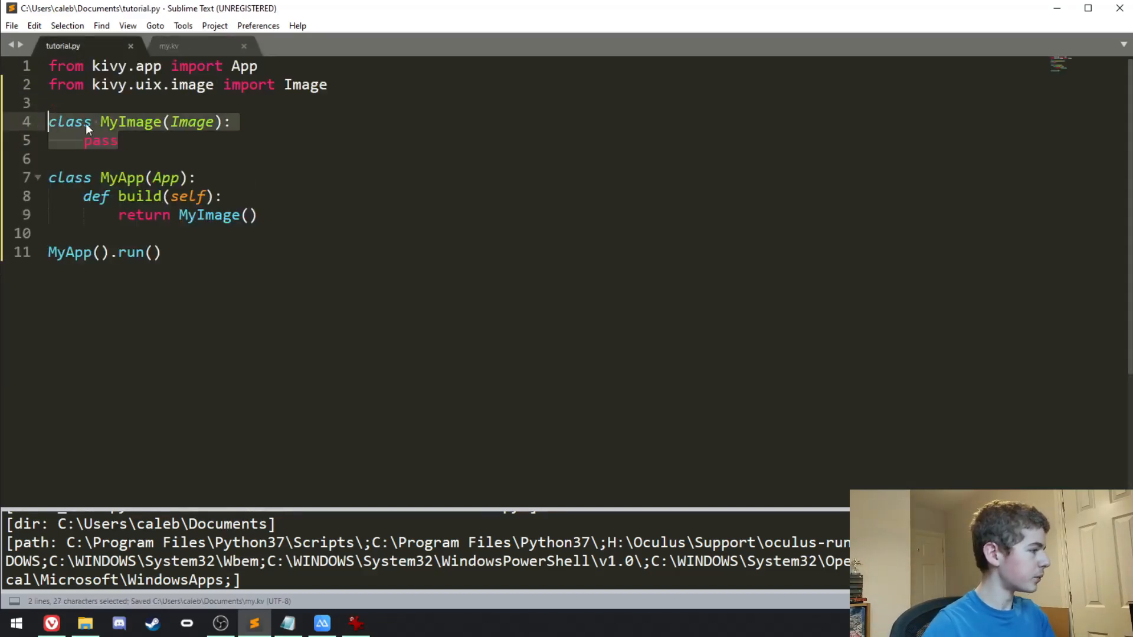
# - Delete the MyImage class and make build return Image(source='shrek.png')
pyautogui.press('Delete')
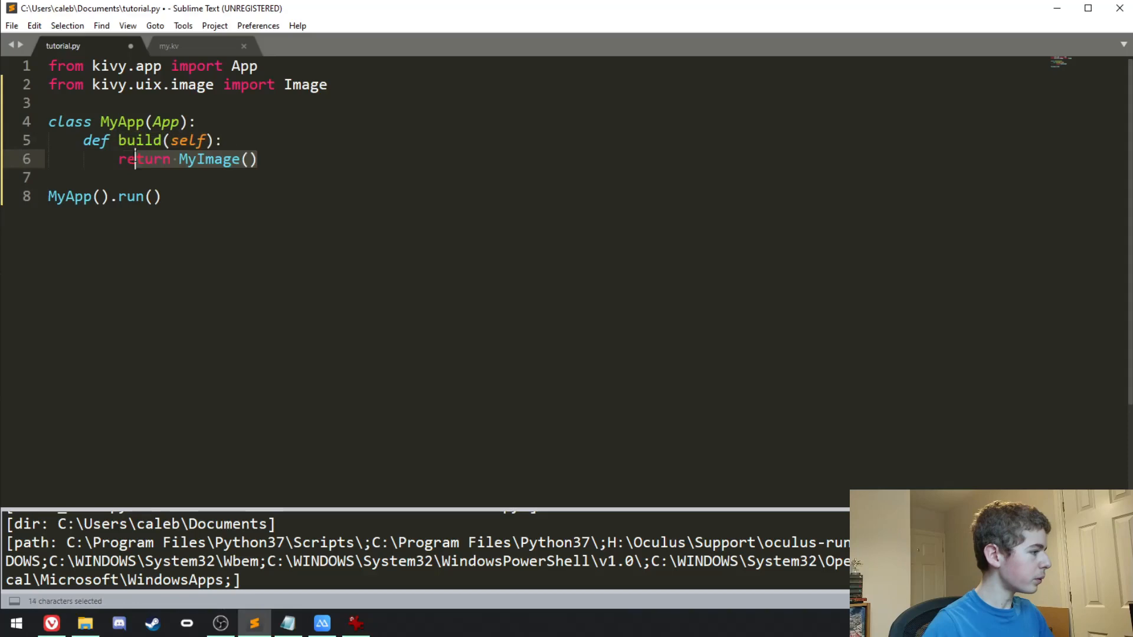
pyautogui.write('Imag')
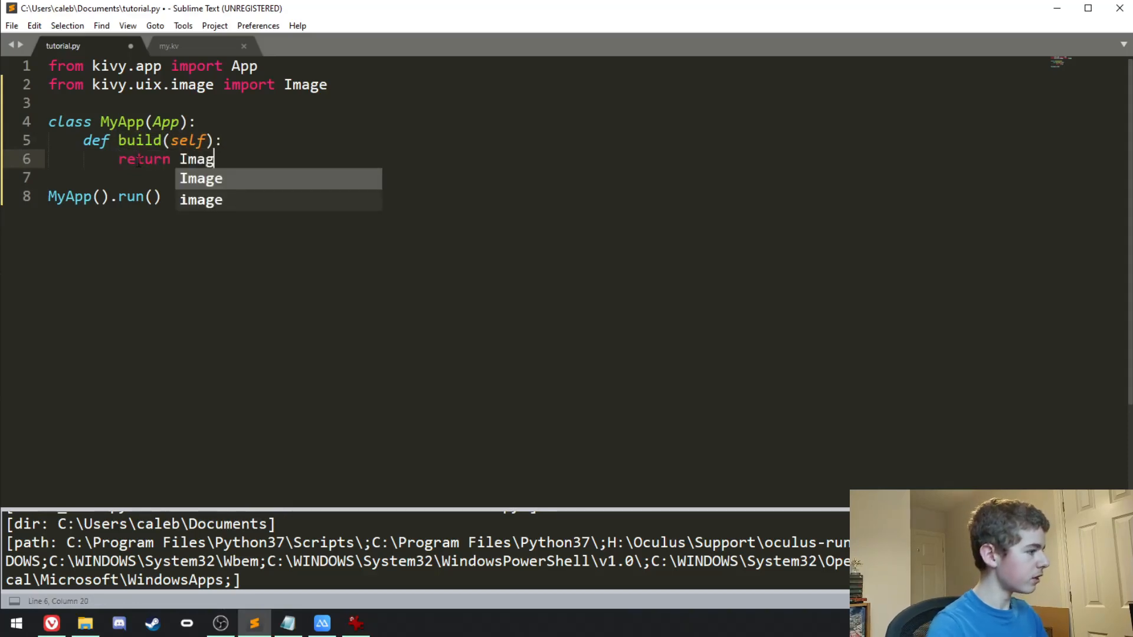
pyautogui.write("e(source='')")
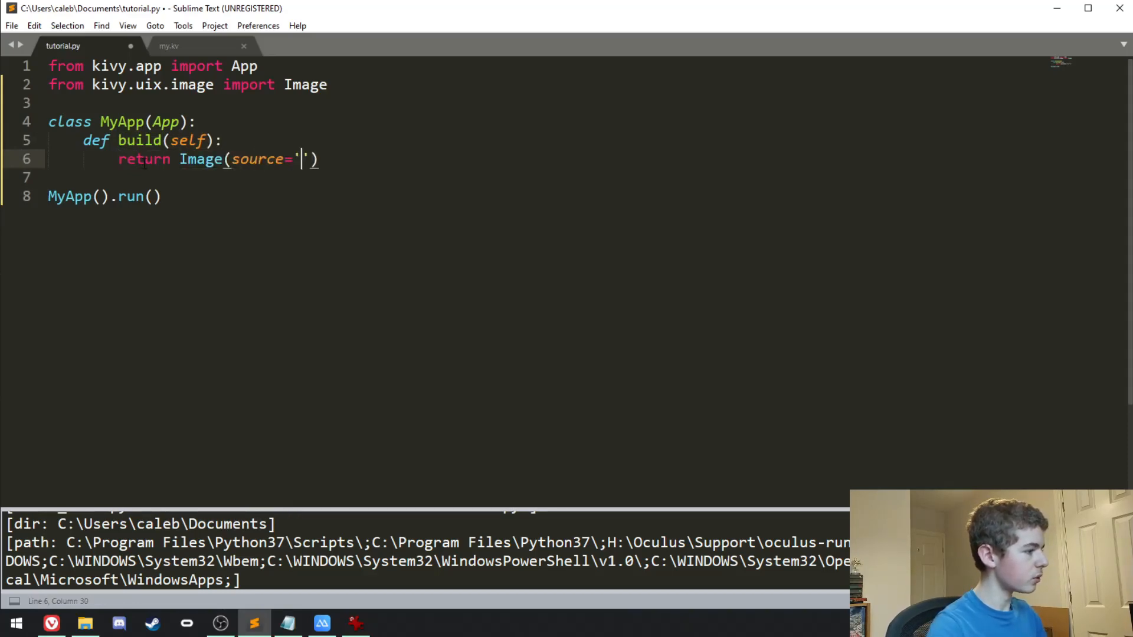
pyautogui.write('shrek.pn')
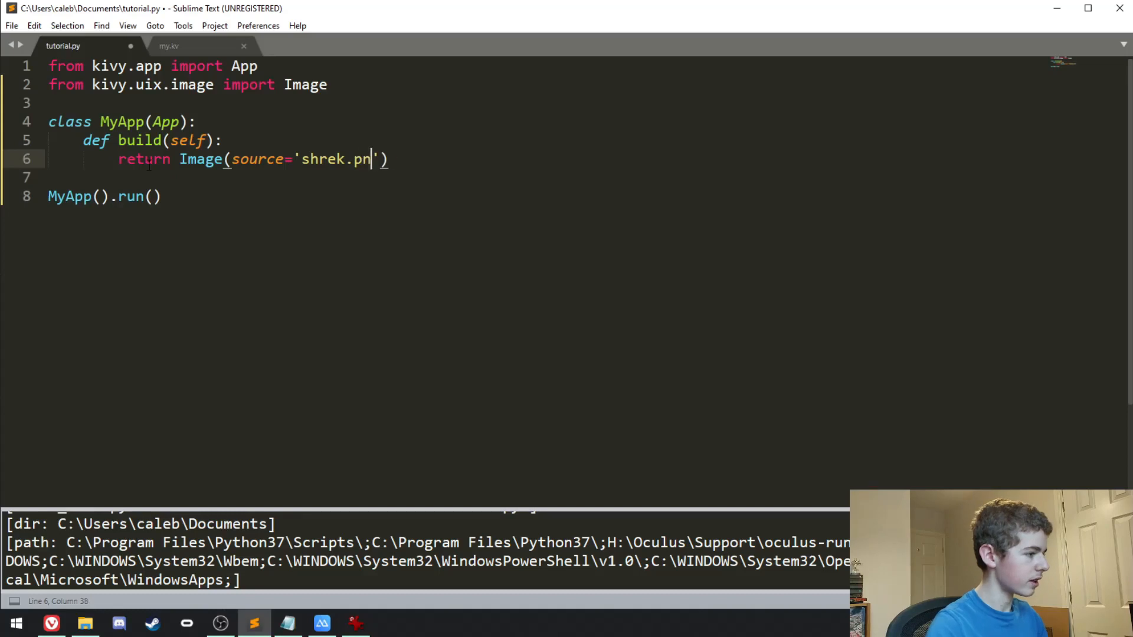
# - Check the file name in my.kv, run the app showing Shrek, and close its window
pyautogui.click(170, 45)
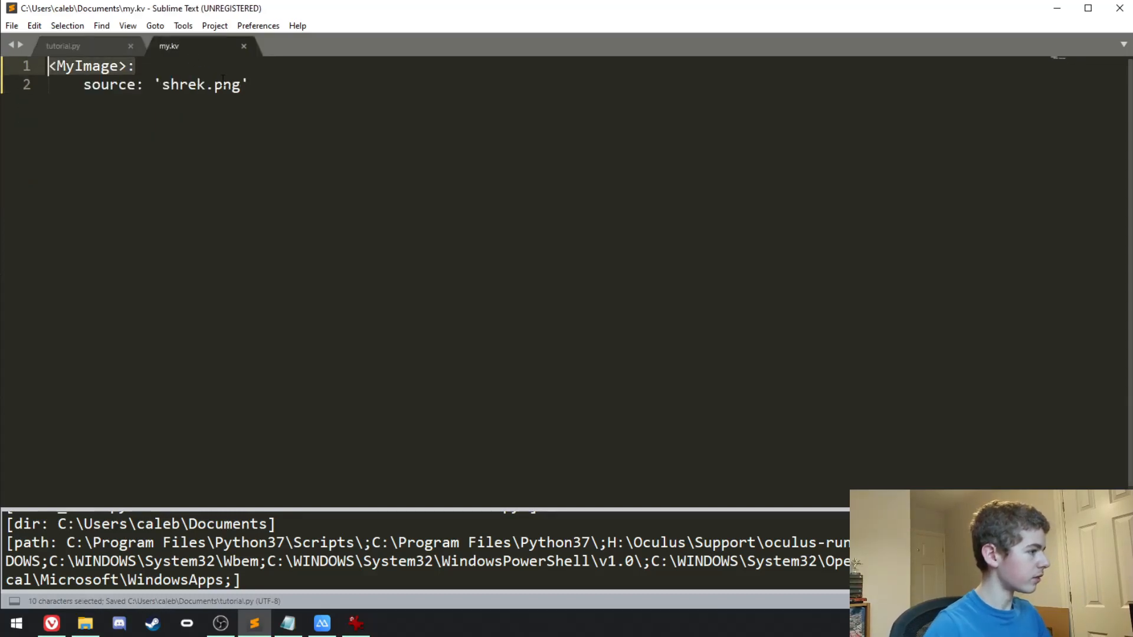
pyautogui.click(64, 45)
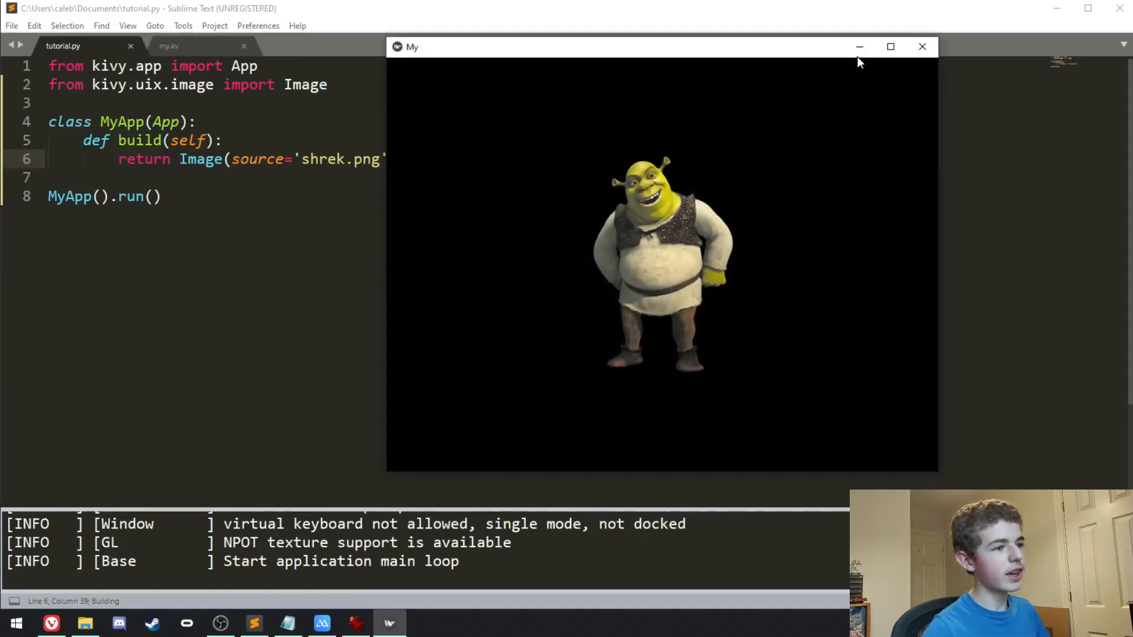
pyautogui.click(922, 46)
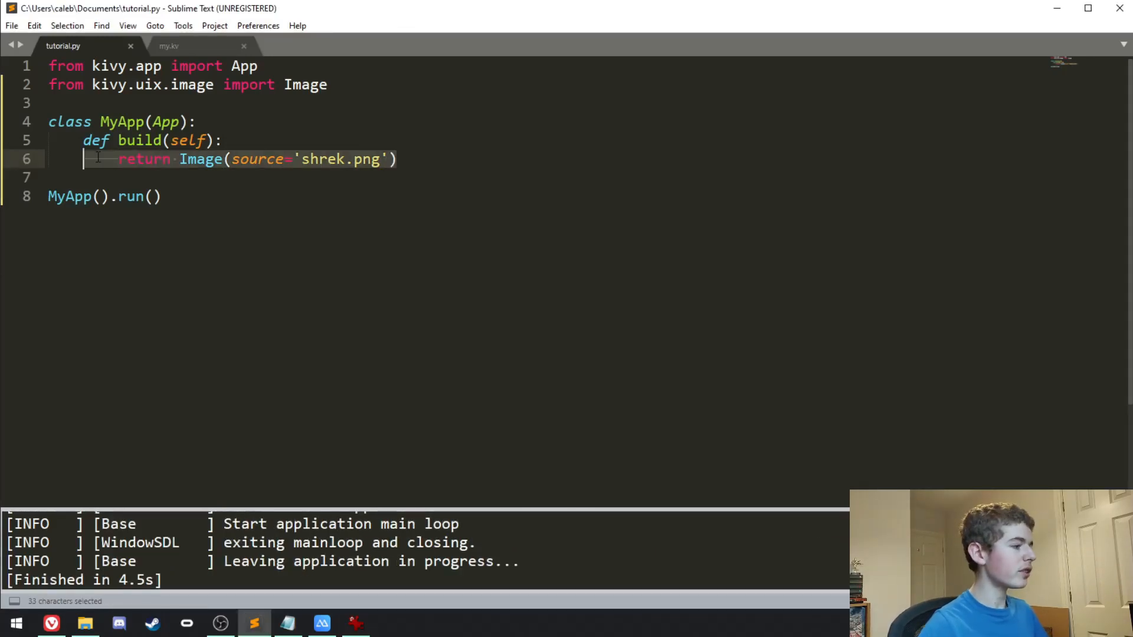
# - Undo back to the MyImage class with build returning MyImage(), save, and bring up my.kv
pyautogui.click(293, 113)
pyautogui.write('return MyImage(')
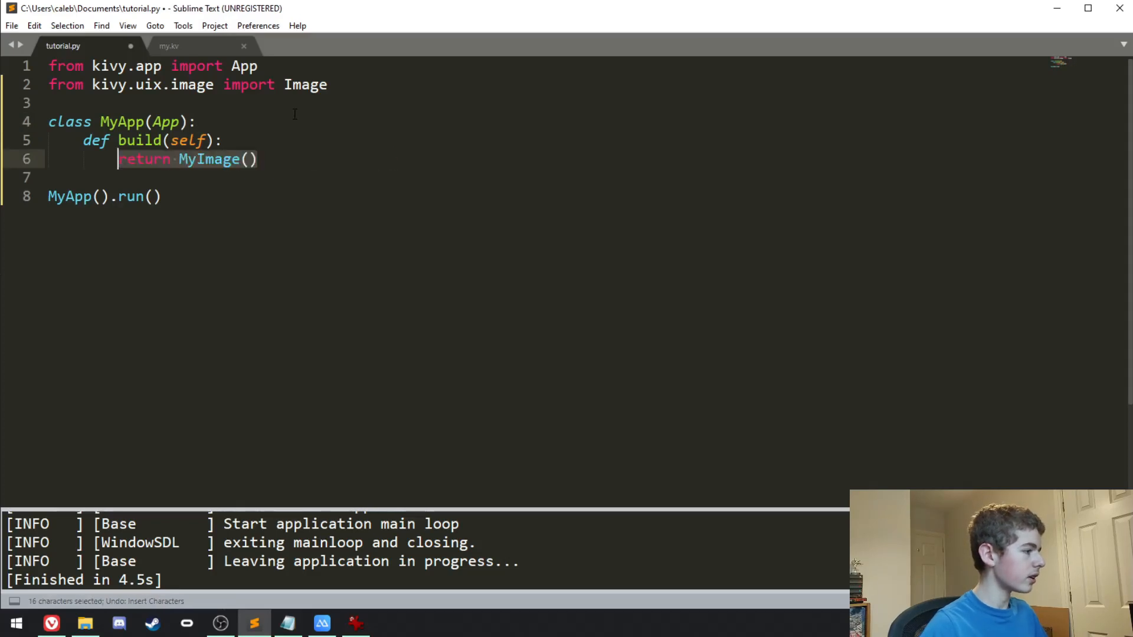
pyautogui.click(168, 45)
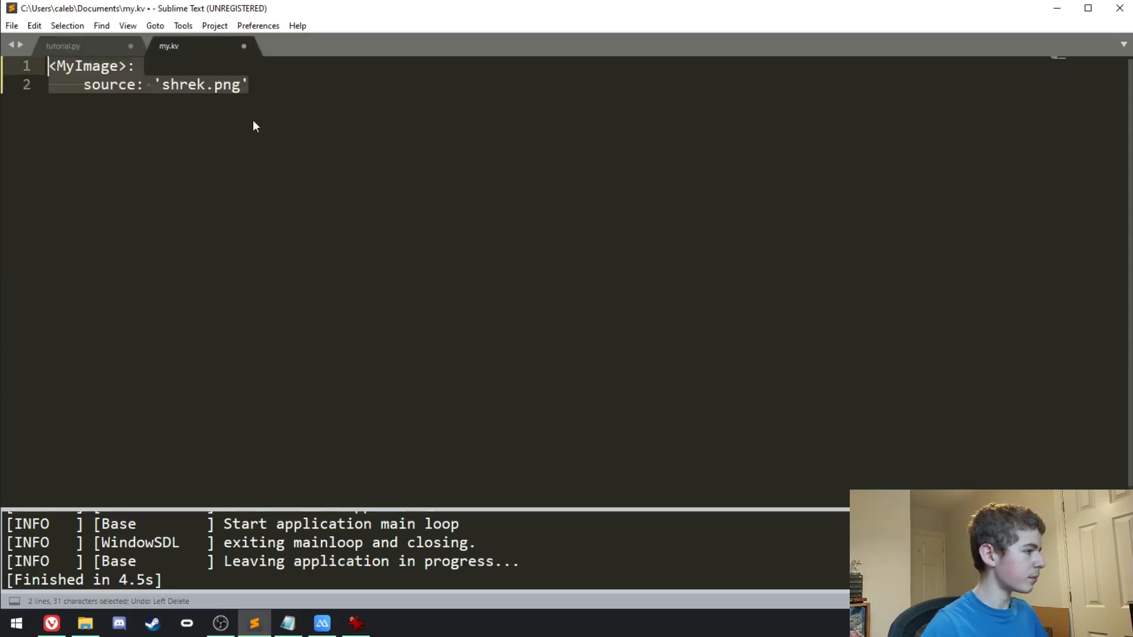
pyautogui.click(63, 46)
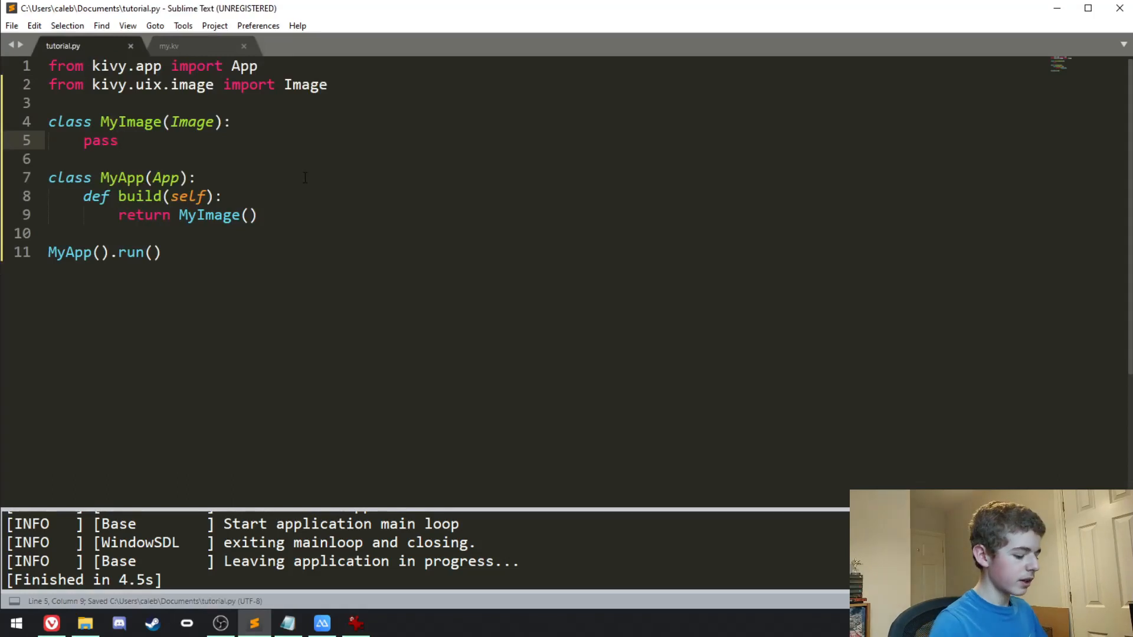
pyautogui.click(170, 45)
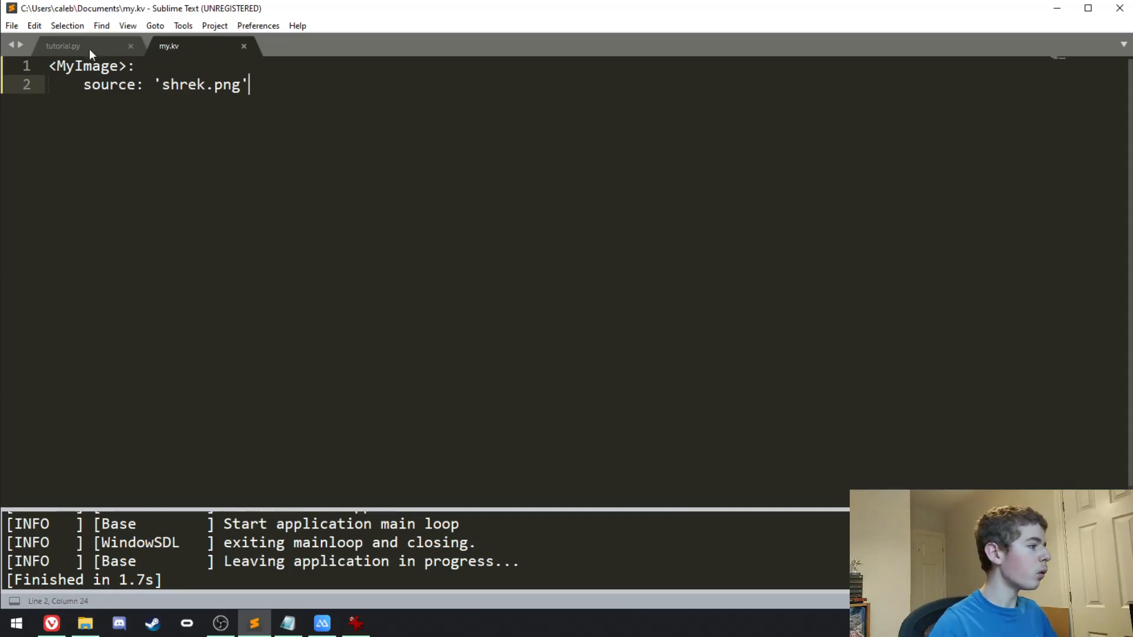
# - Replace Image with AsyncImage in the import and MyImage's base class, save, and show my.kv
pyautogui.click(63, 45)
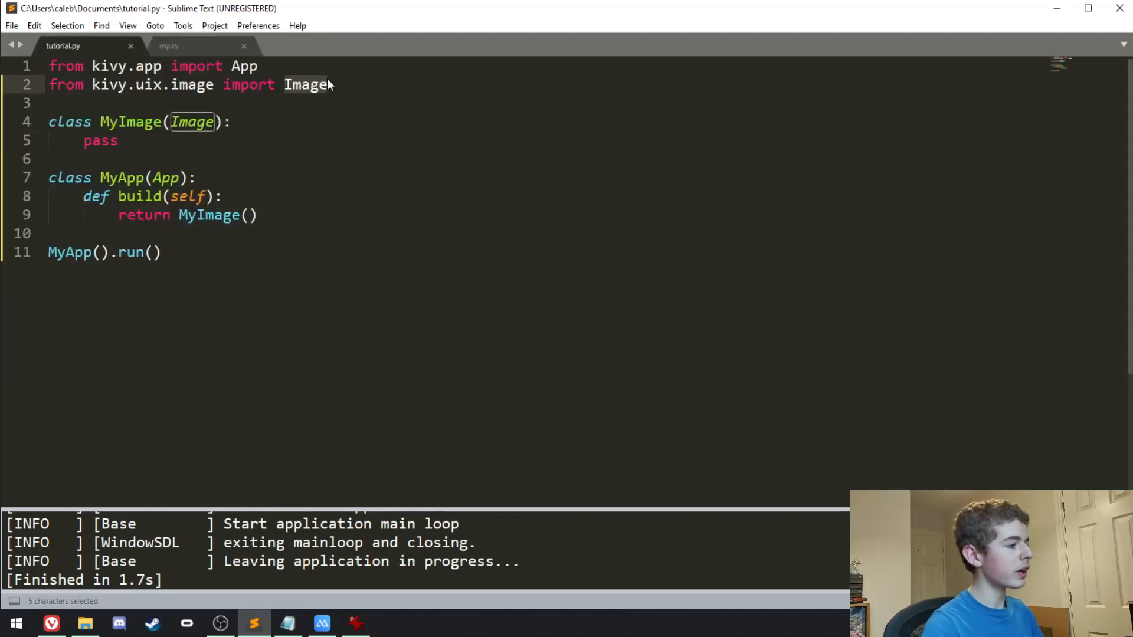
pyautogui.write('Asycn')
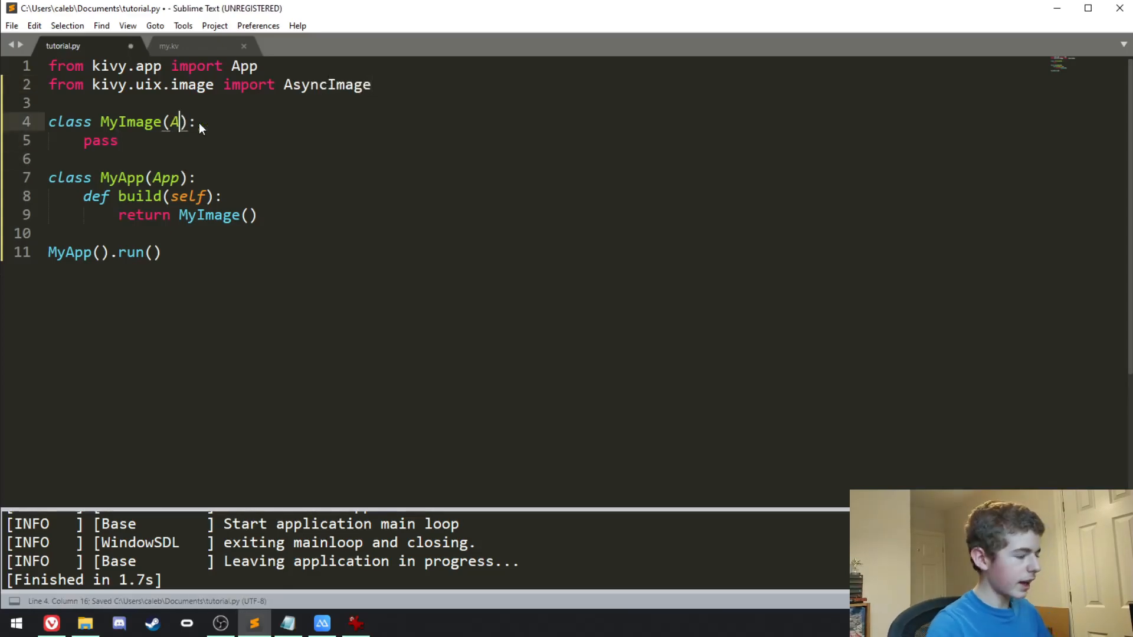
pyautogui.write('syncImage')
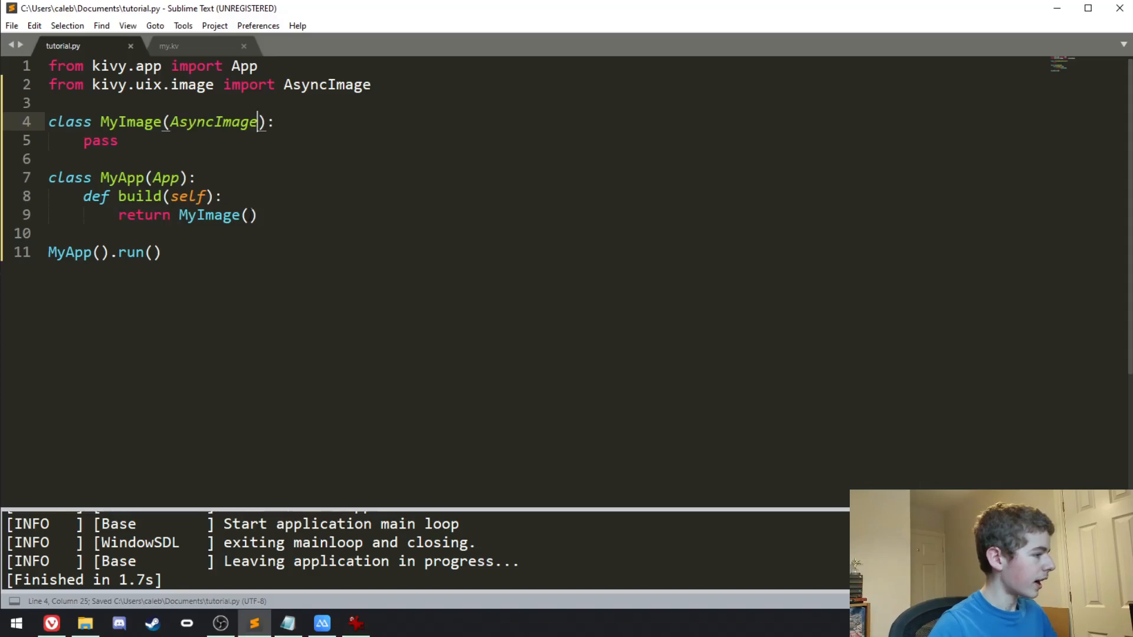
pyautogui.click(168, 45)
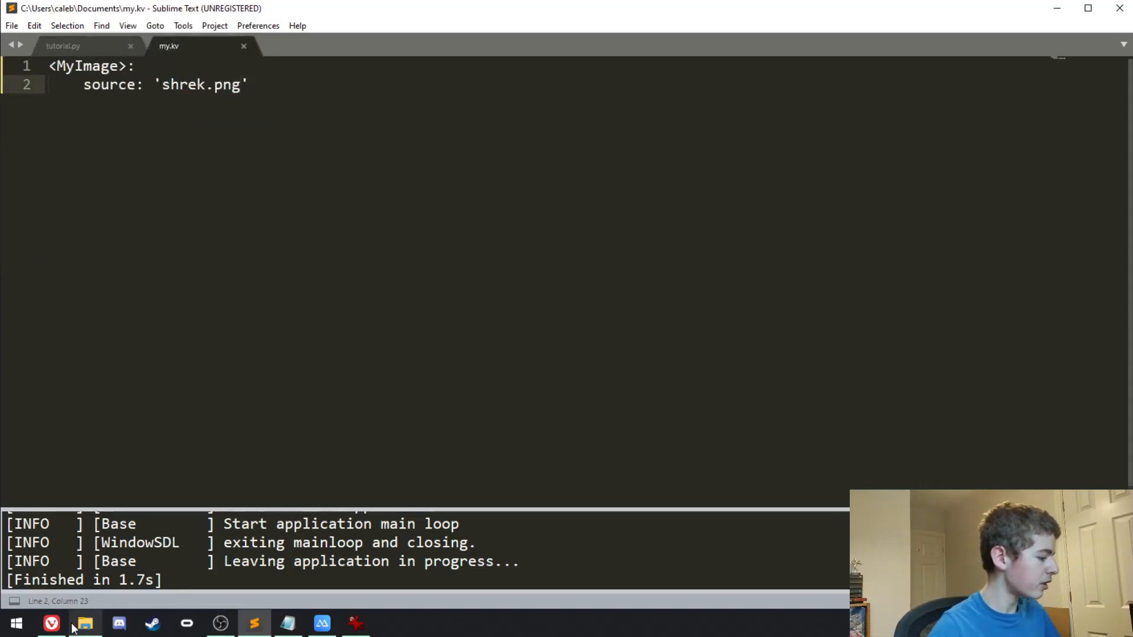
# - Copy the kitten image's web address from Vivaldi's address bar and return to the editor
pyautogui.click(50, 623)
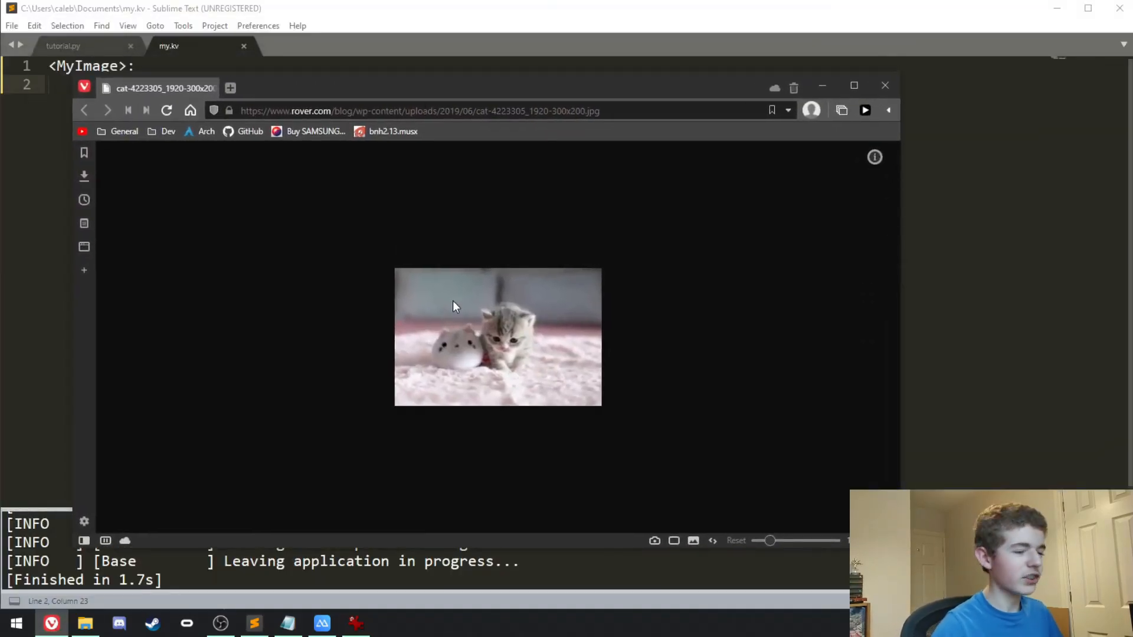
pyautogui.click(434, 110)
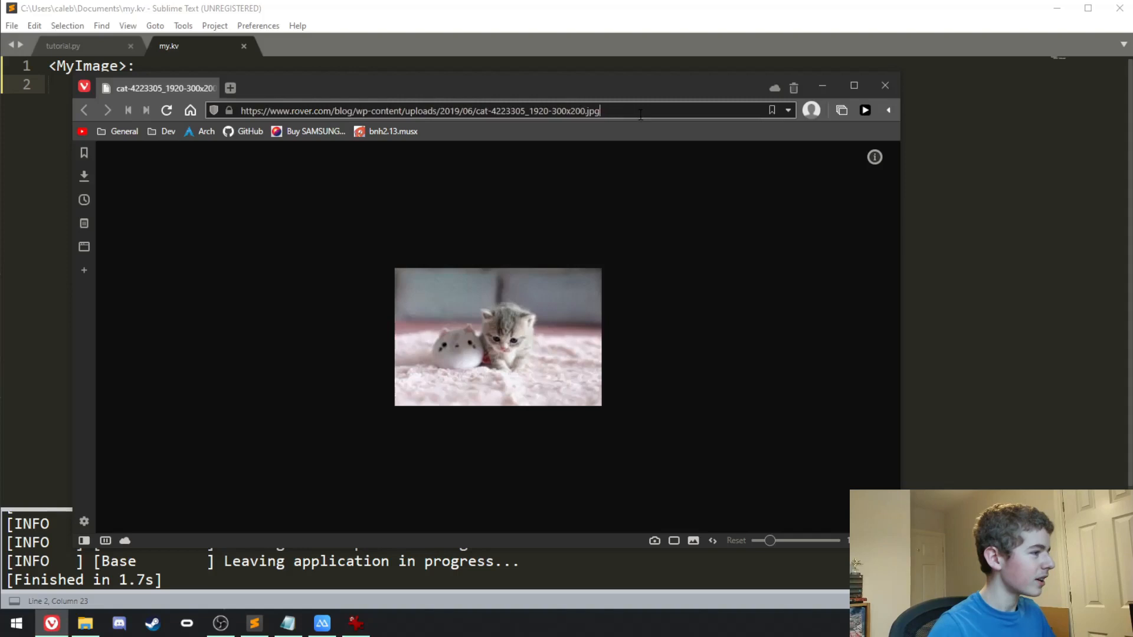
pyautogui.click(419, 110)
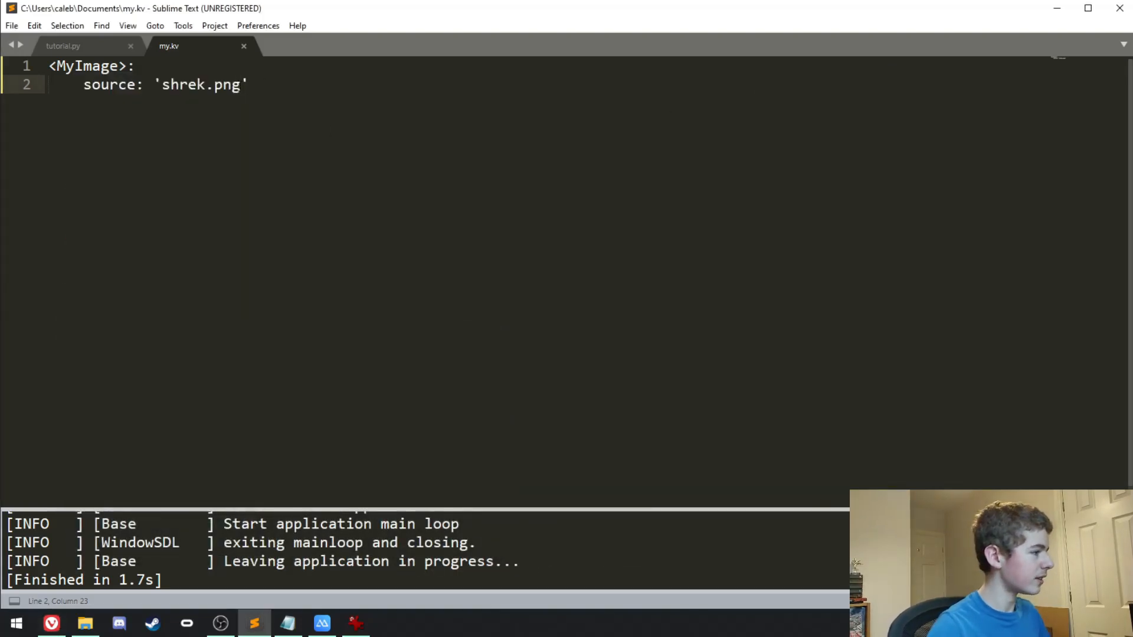
# - Point MyImage's source at the rover.com kitten URL, save my.kv, and return to tutorial.py
pyautogui.write("'https://www.rover.com/blog/wp-content/uploads/2019/06/cat-4223305_1920-300x200.jpg'")
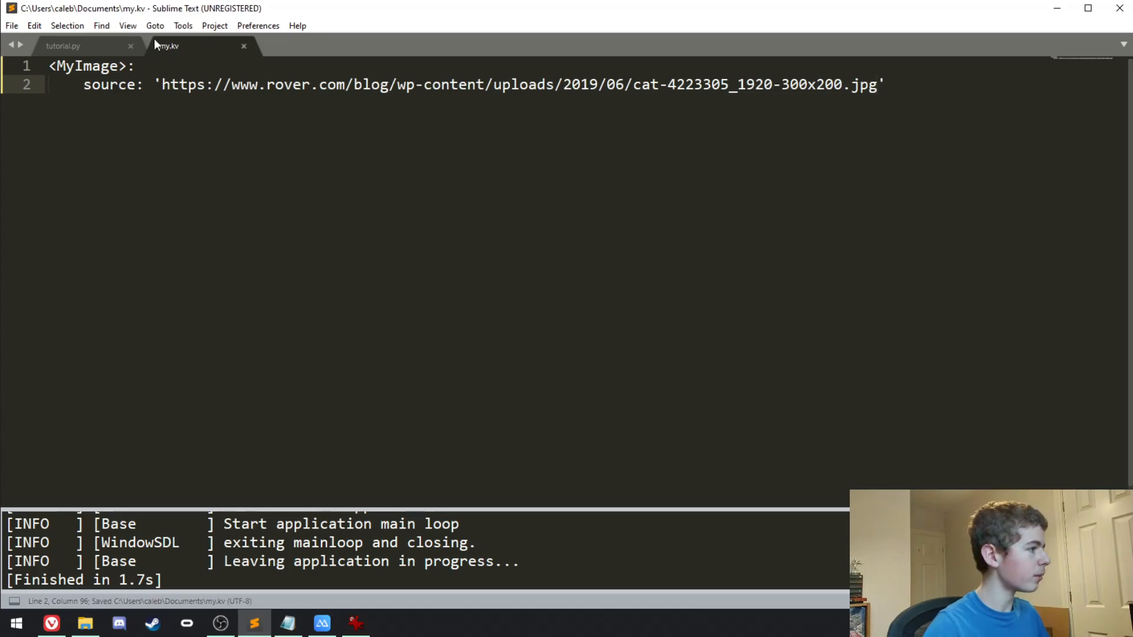
pyautogui.click(63, 46)
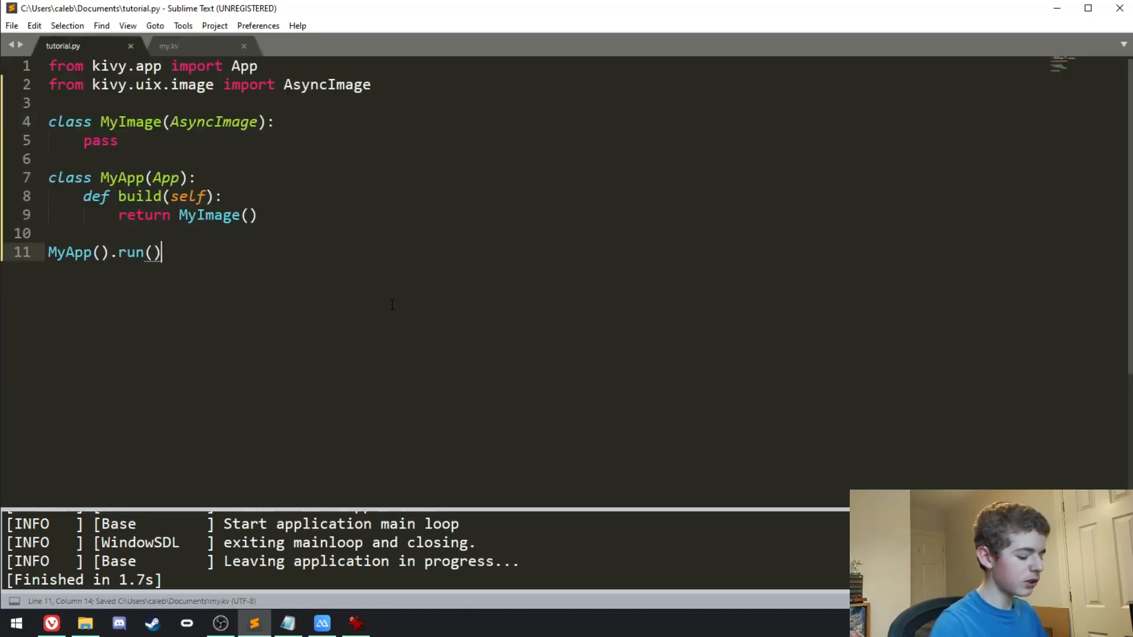